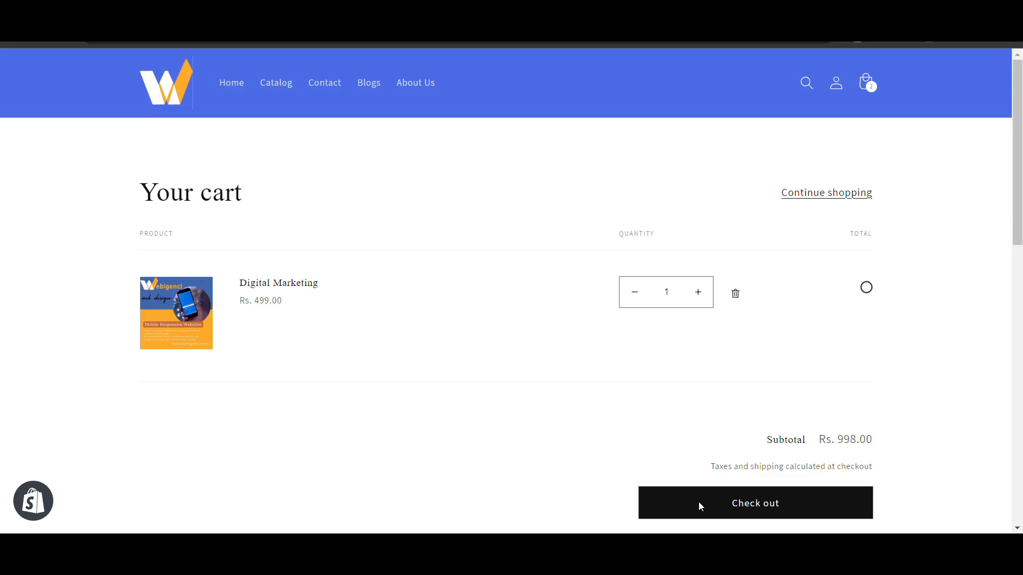
# Take the ₹499 cart to checkout and highlight the below-1000-rupees order error
pyautogui.click(755, 503)
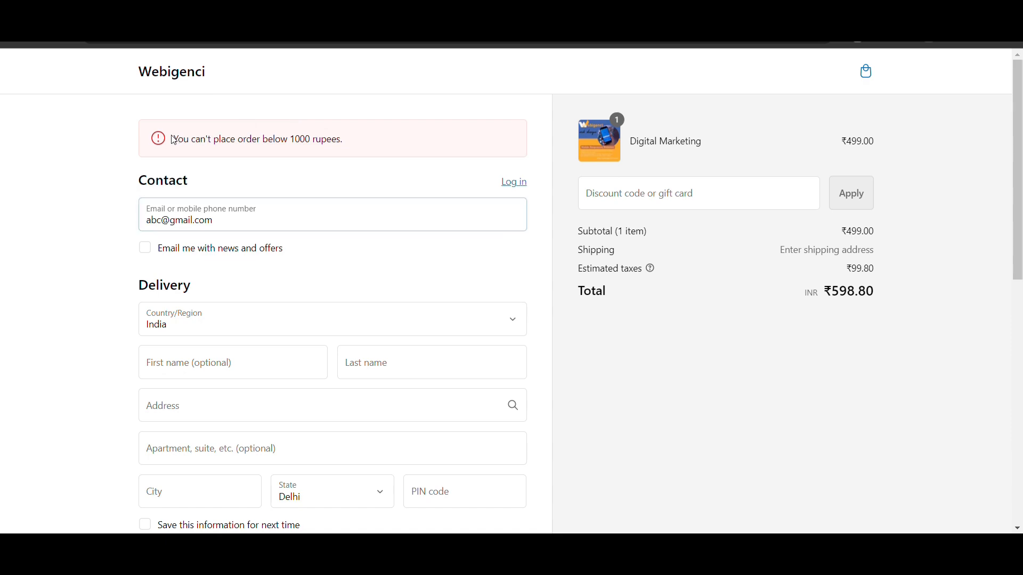
pyautogui.tripleClick(256, 138)
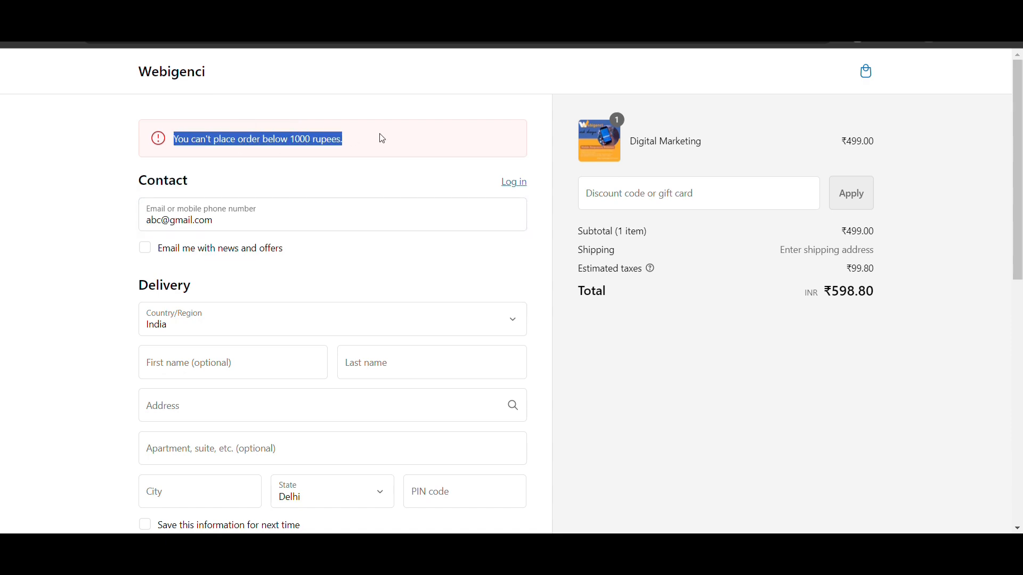
pyautogui.moveTo(571, 290)
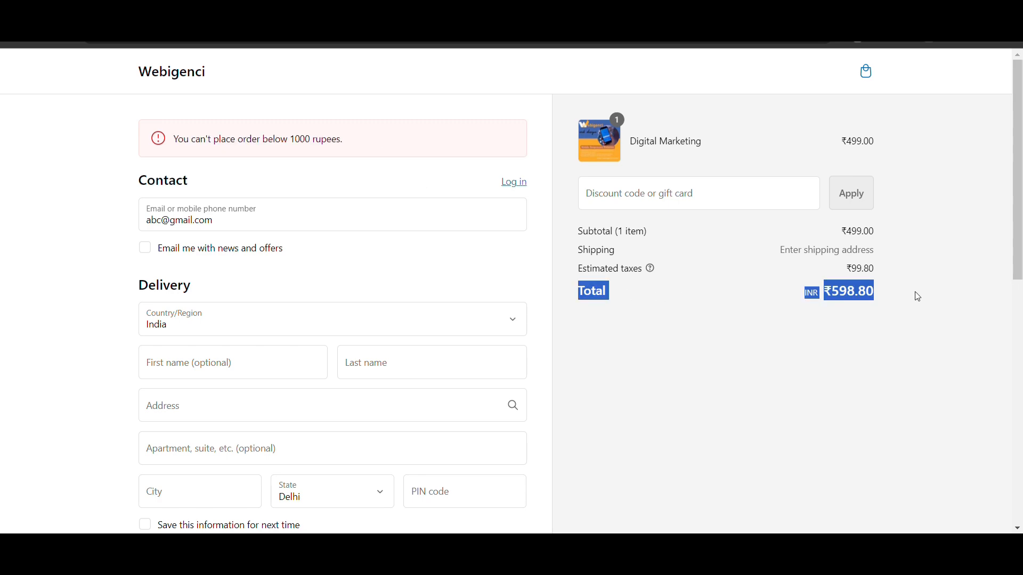
pyautogui.moveTo(908, 294)
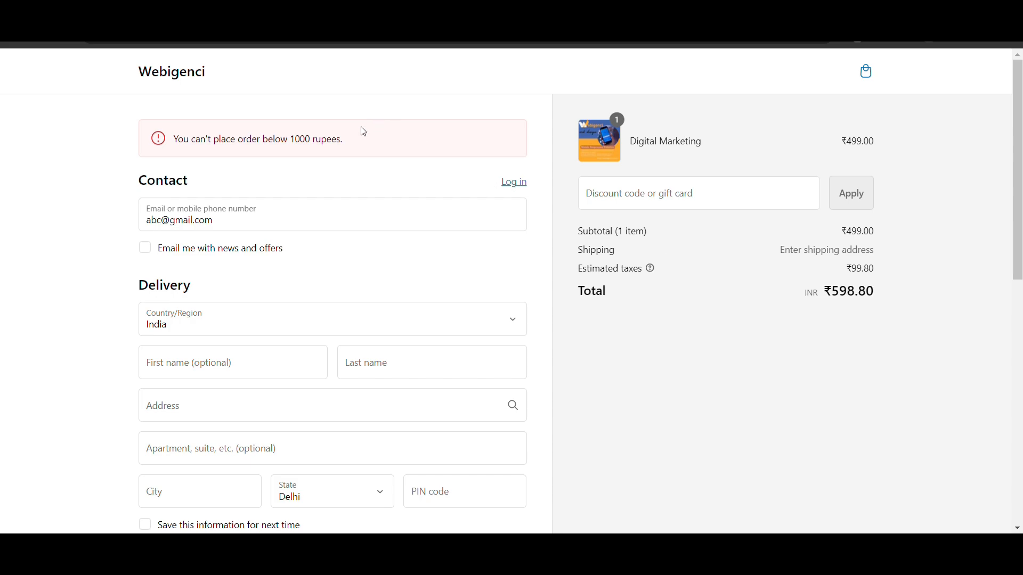
pyautogui.scroll(-3)
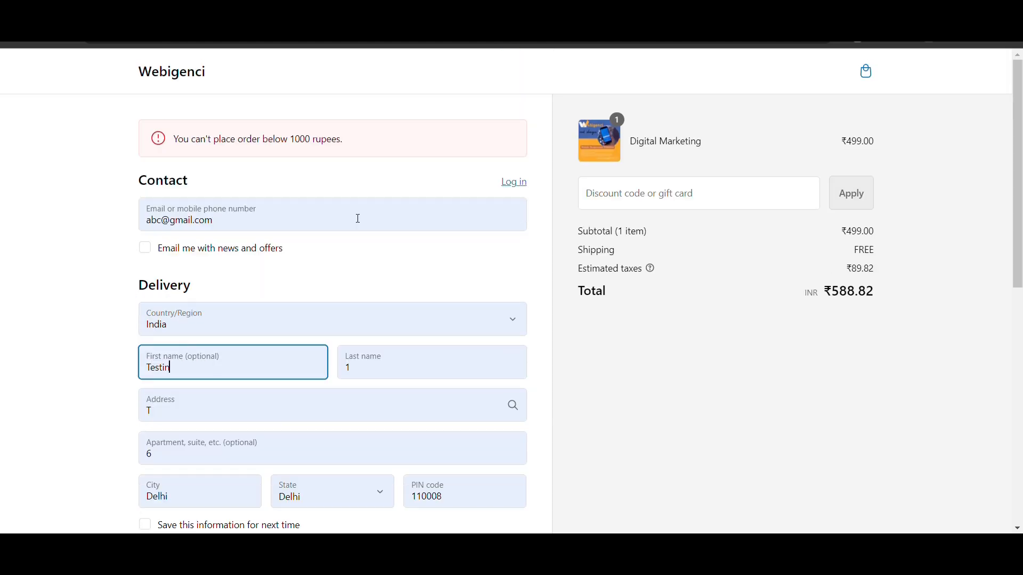
pyautogui.moveTo(939, 82)
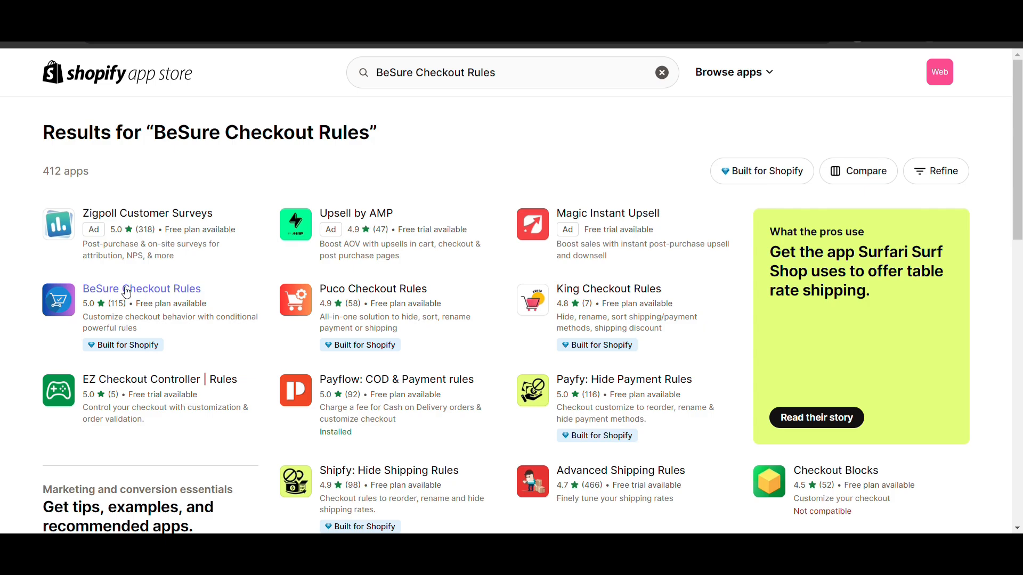
# Open the BeSure Checkout Rules listing from the App Store search results
pyautogui.click(141, 288)
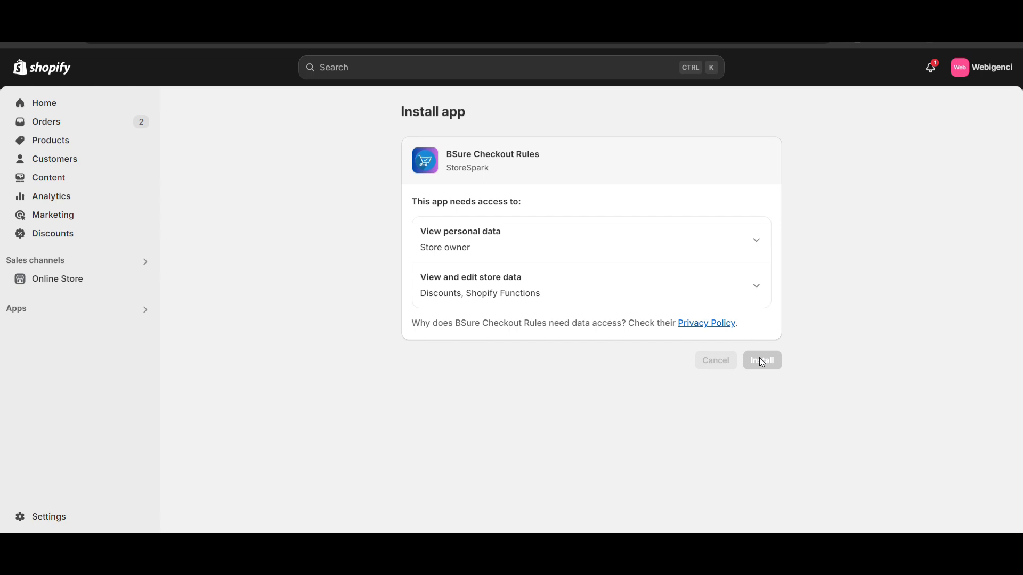
pyautogui.moveTo(776, 358)
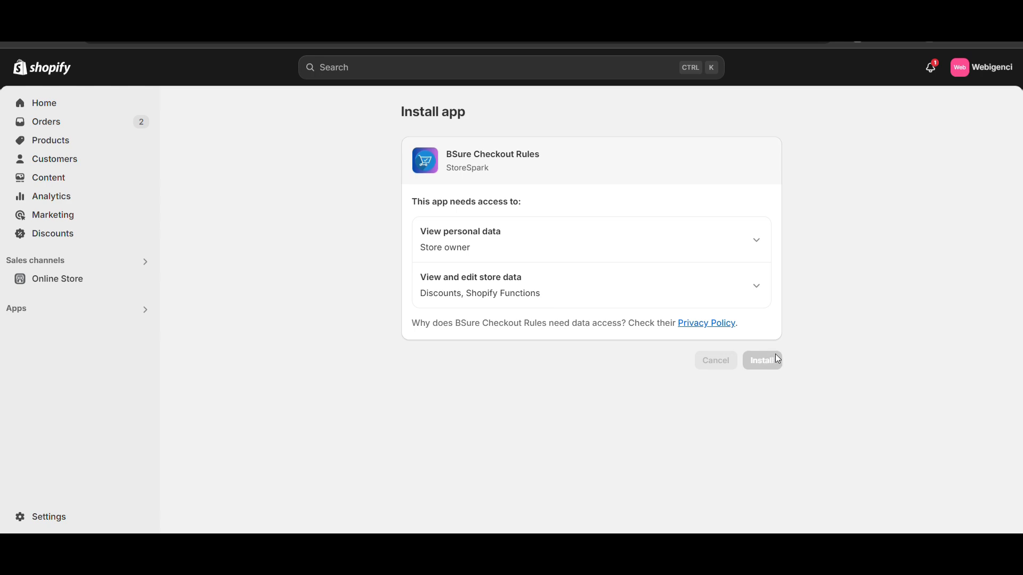
# Install BSure Checkout Rules from the Install app page
pyautogui.click(761, 360)
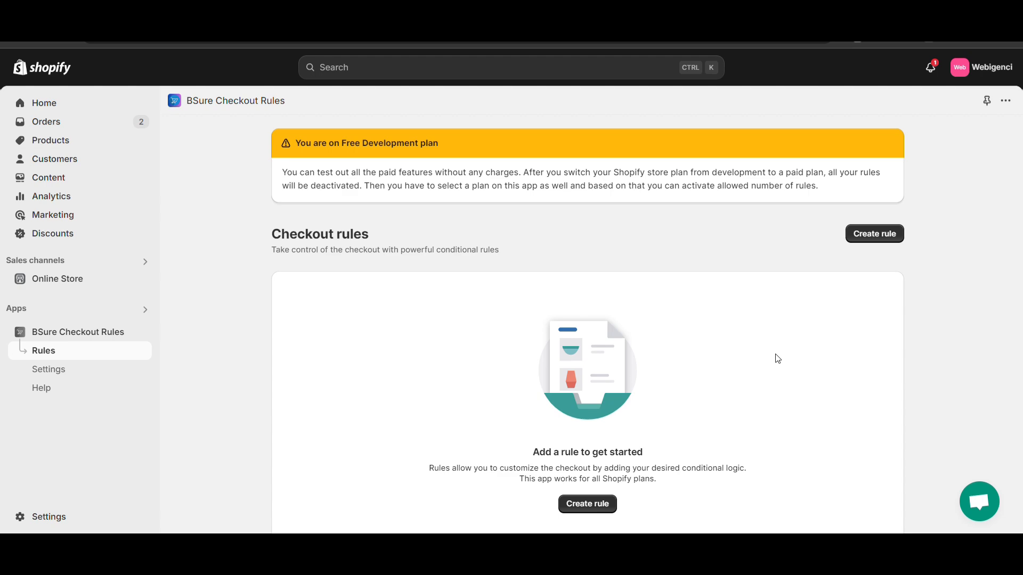
pyautogui.moveTo(936, 280)
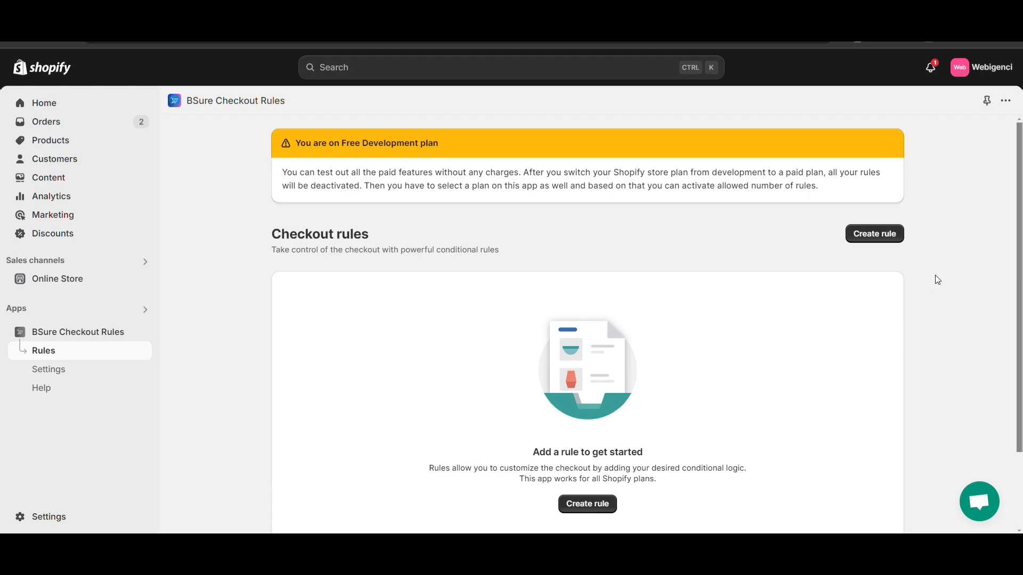
pyautogui.moveTo(874, 233)
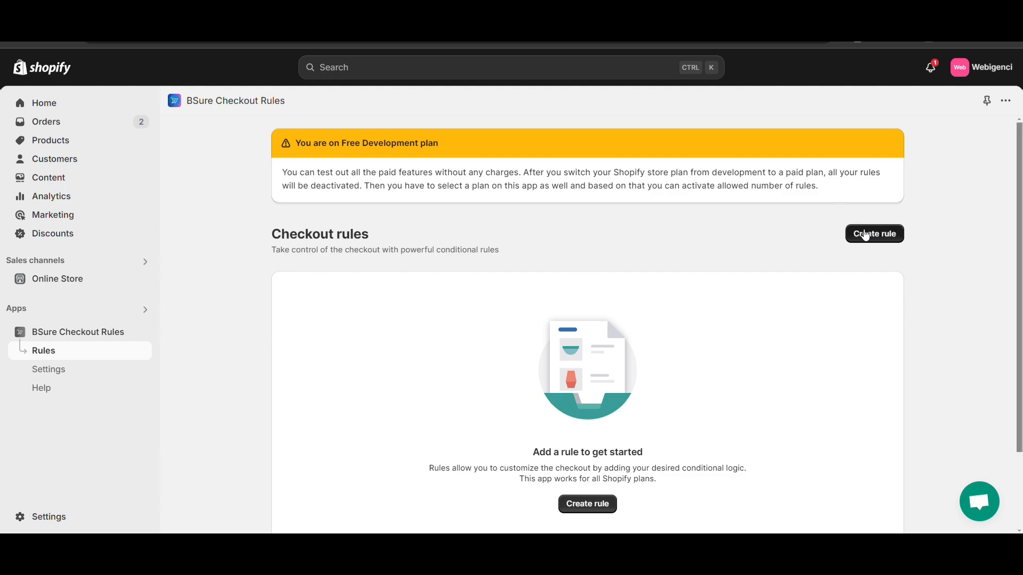
# Start creating a new checkout rule, revealing the Validation rule types
pyautogui.click(874, 233)
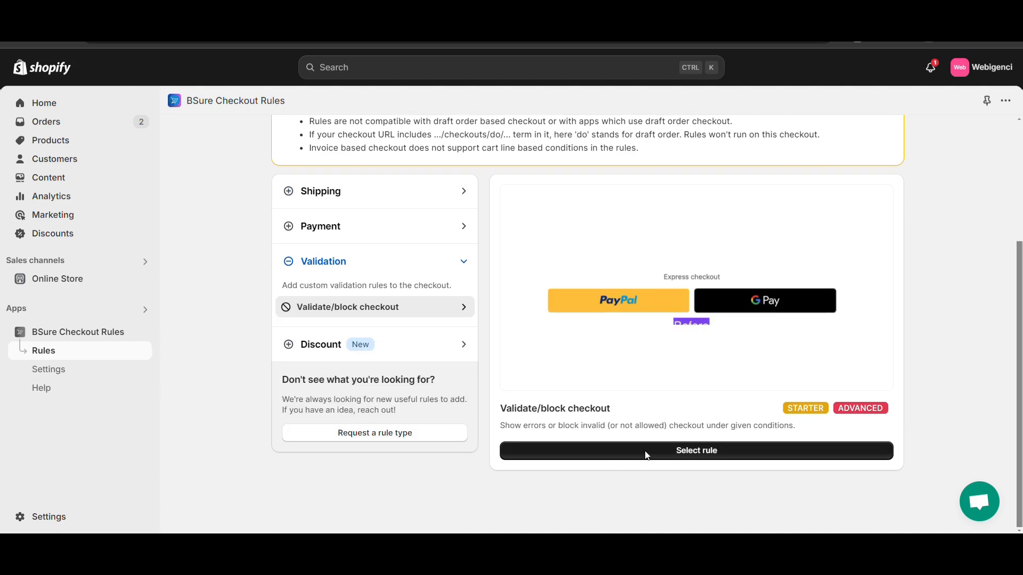
# Choose Validate/block checkout and name the rule 'Miminumn Order'
pyautogui.click(695, 450)
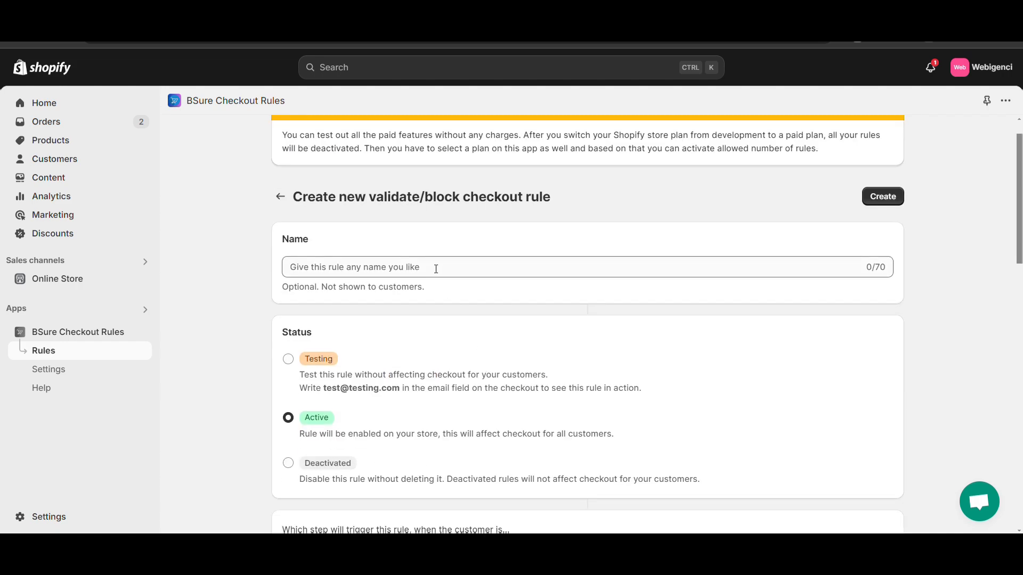
pyautogui.click(435, 267)
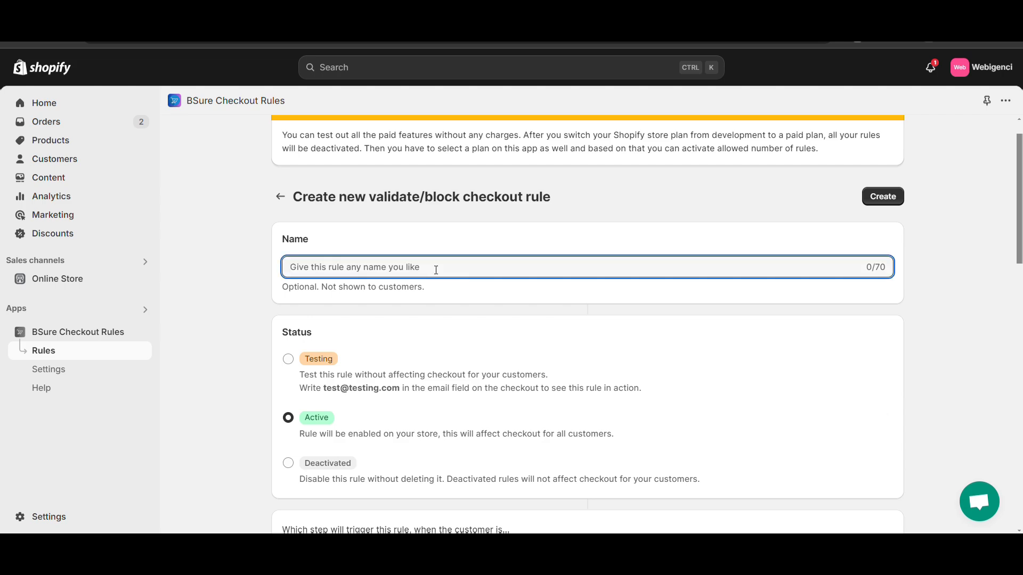
pyautogui.write('Miminumn O')
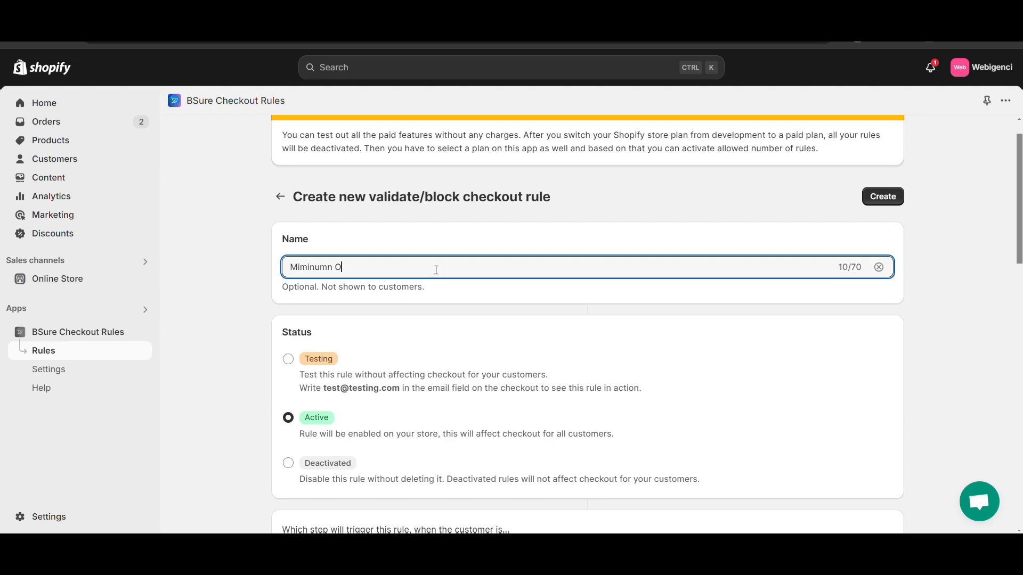
pyautogui.write('rder')
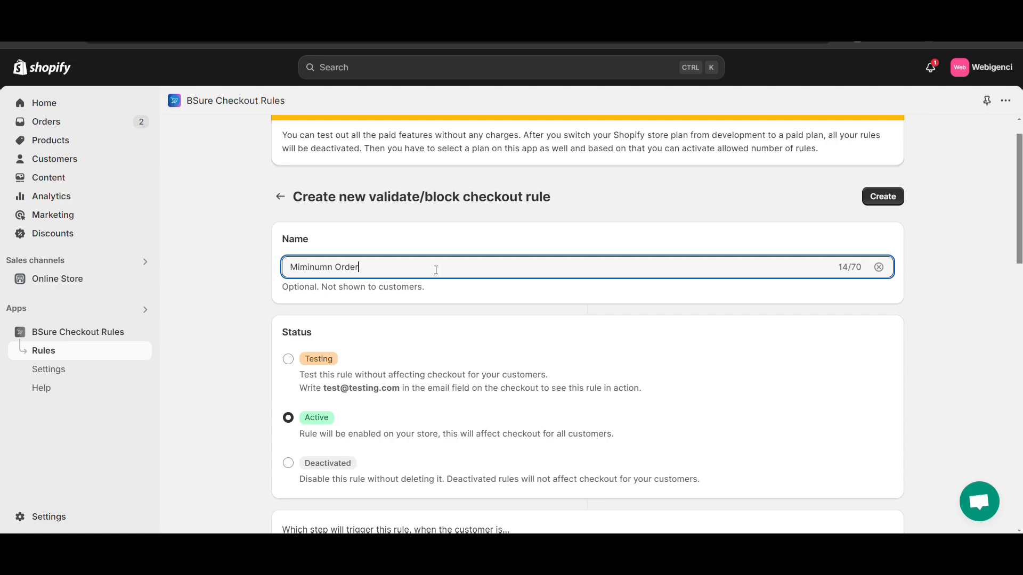
pyautogui.scroll(-3)
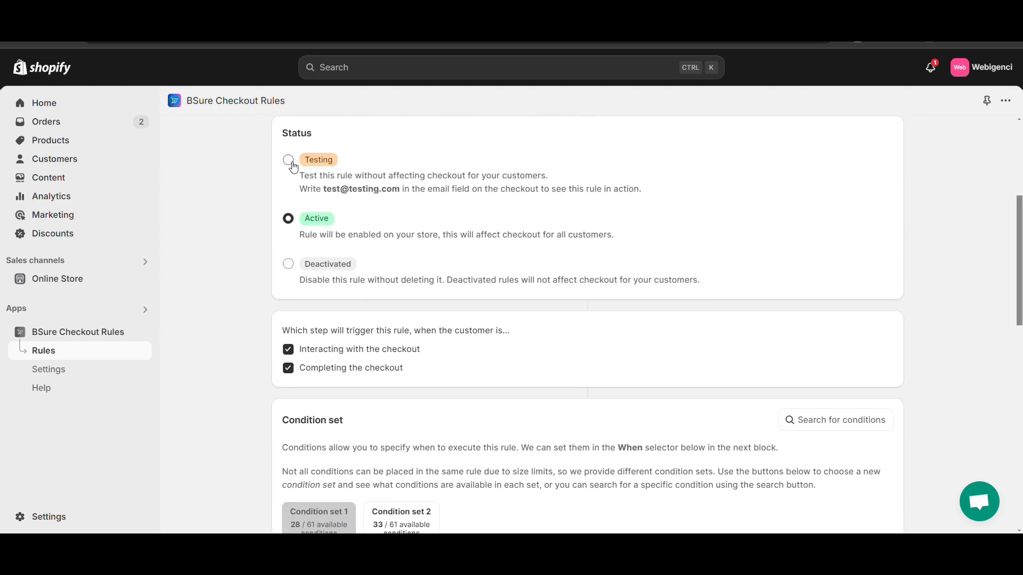
pyautogui.scroll(-3)
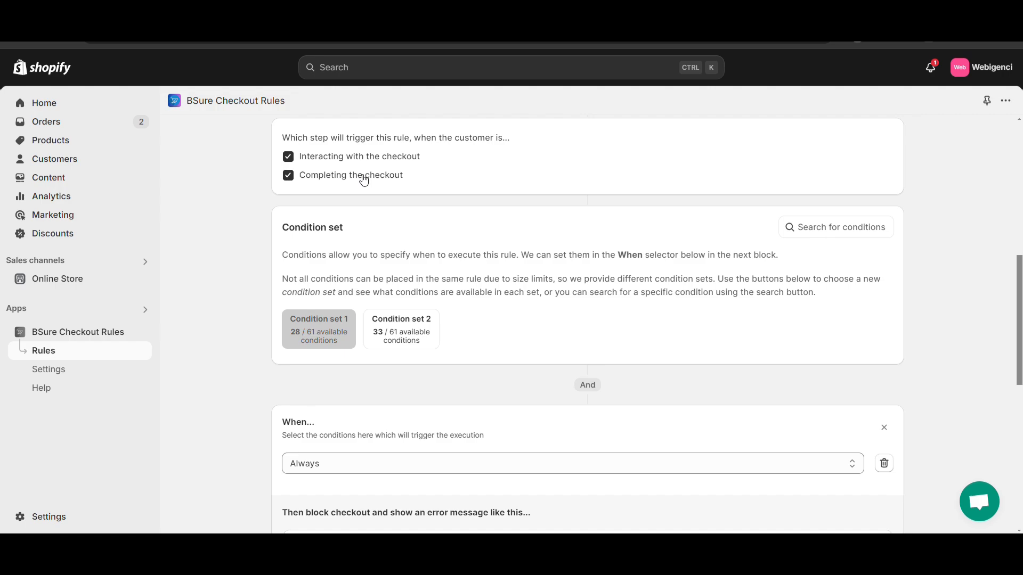
# Set the condition to order total (excluding duty, taxes, shipping) less than or equals 500
pyautogui.scroll(-3)
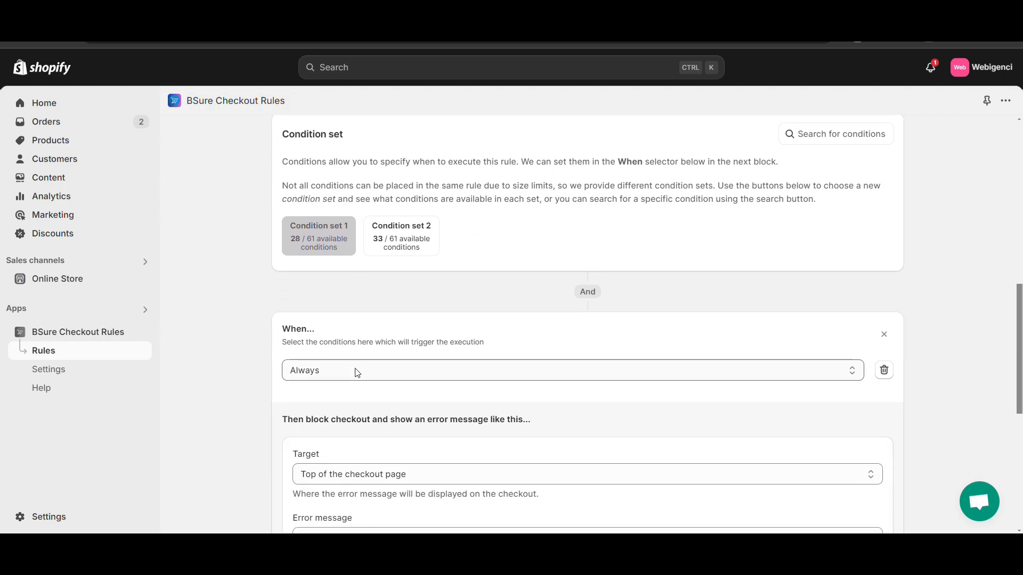
pyautogui.click(572, 371)
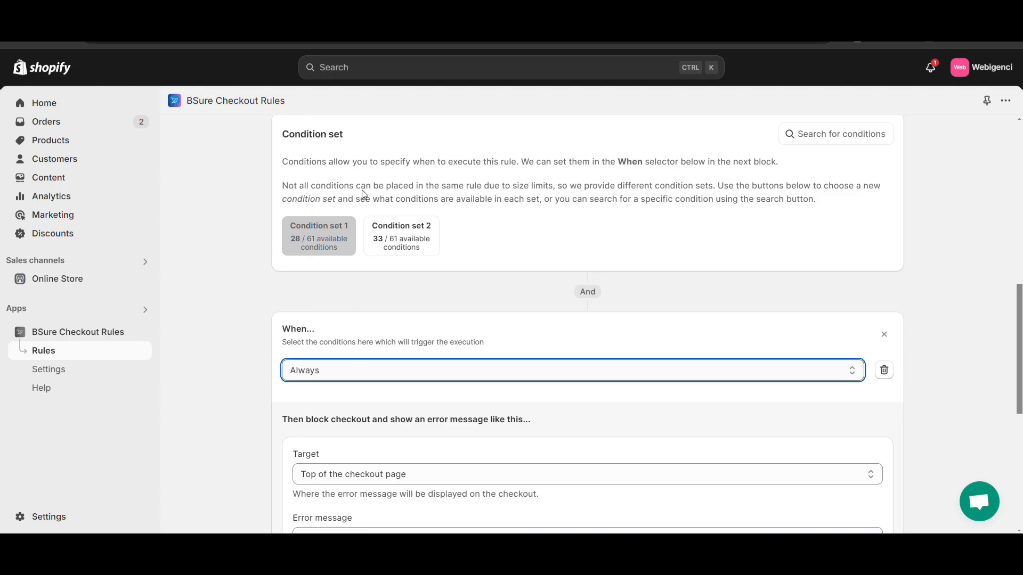
pyautogui.click(572, 369)
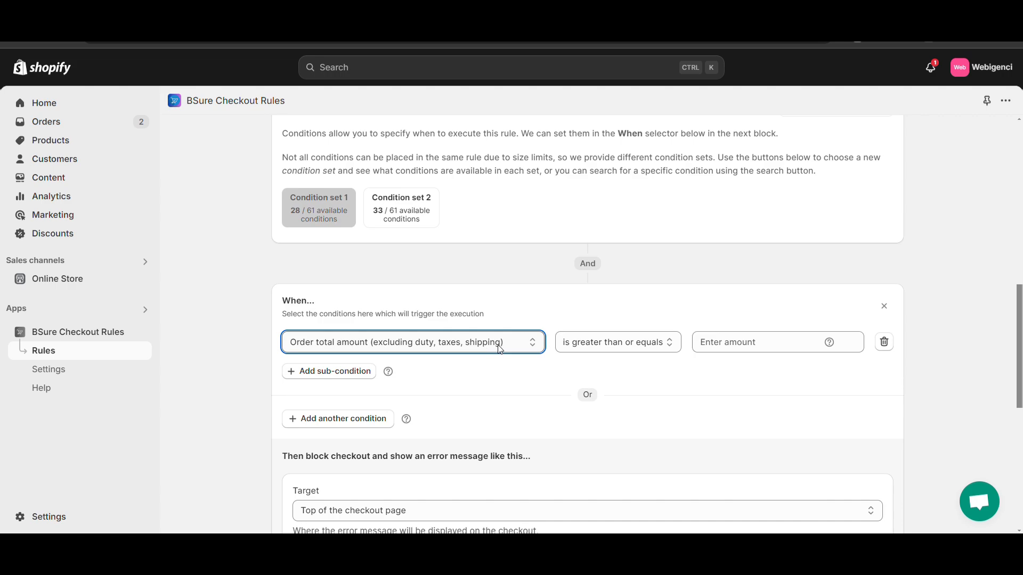
pyautogui.moveTo(404, 177)
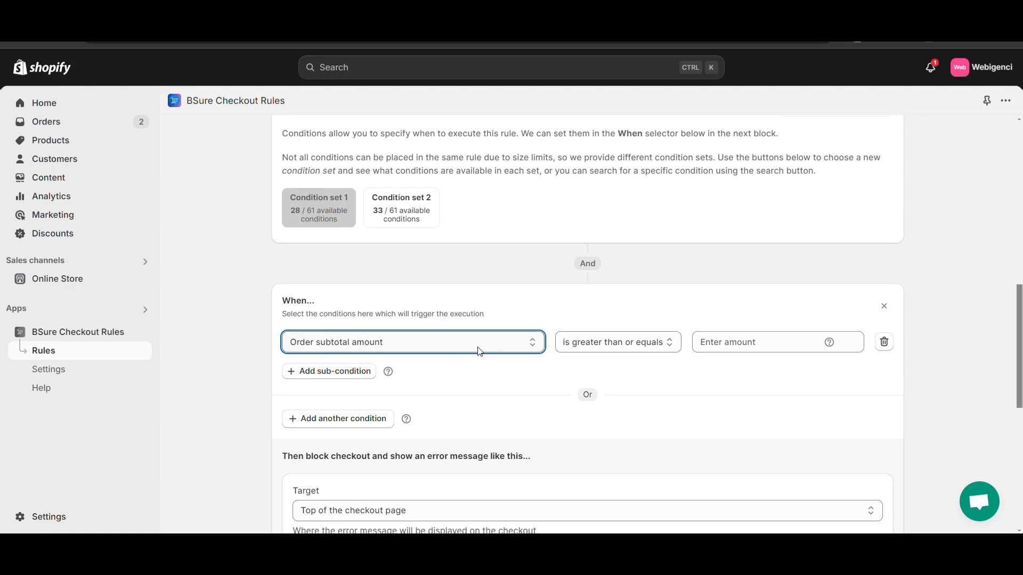
pyautogui.click(412, 342)
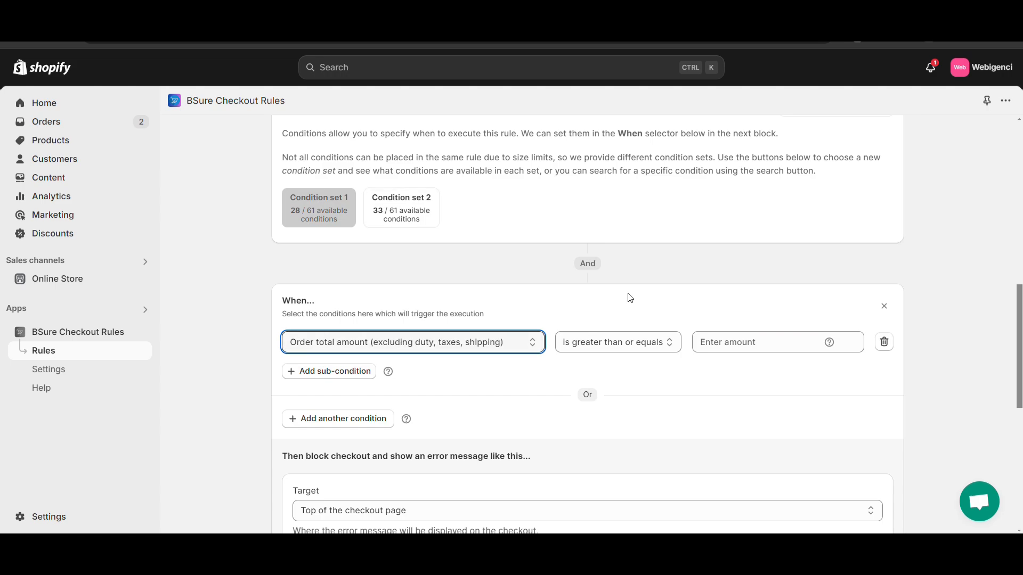
pyautogui.click(616, 342)
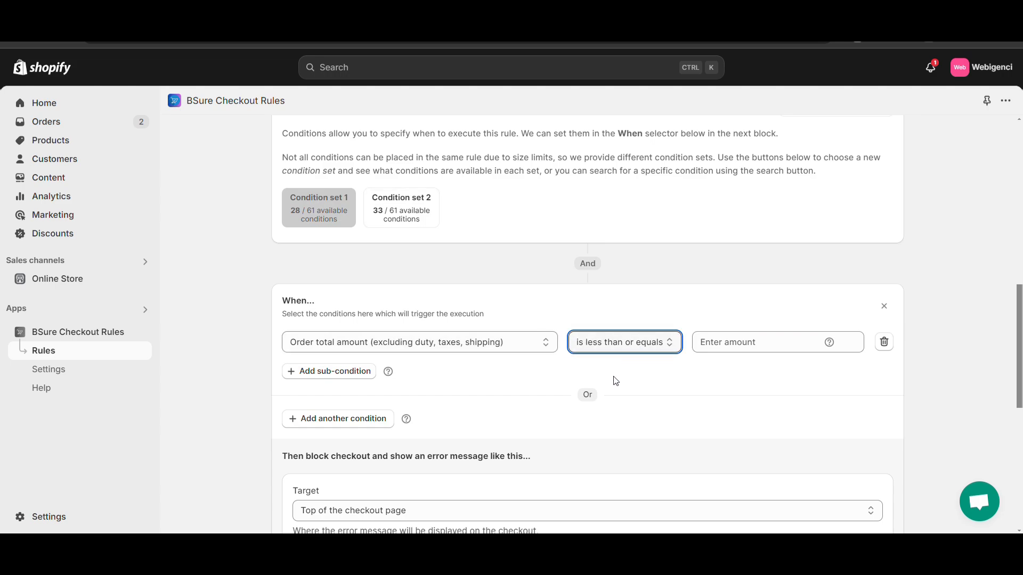
pyautogui.click(750, 342)
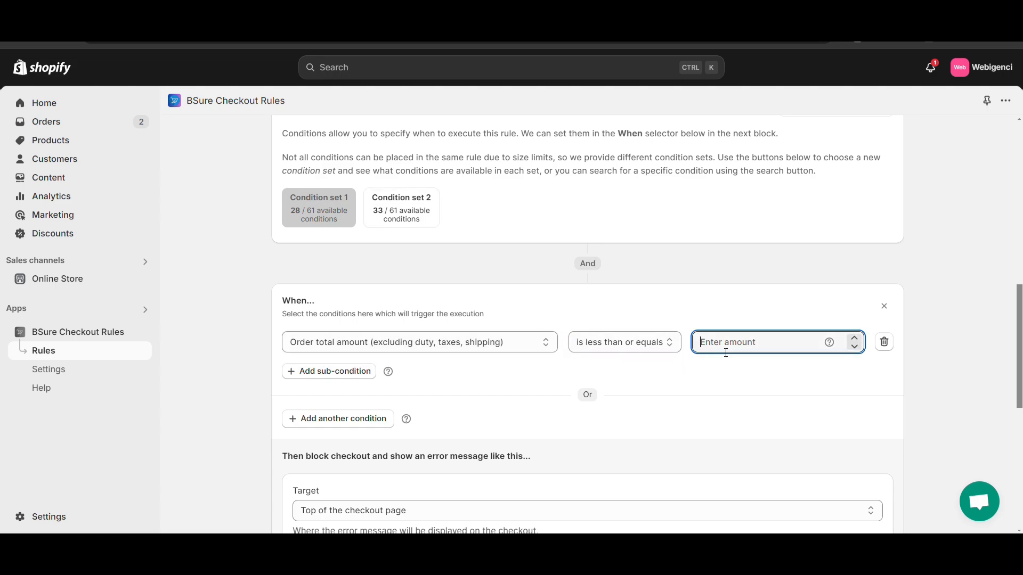
pyautogui.write('500')
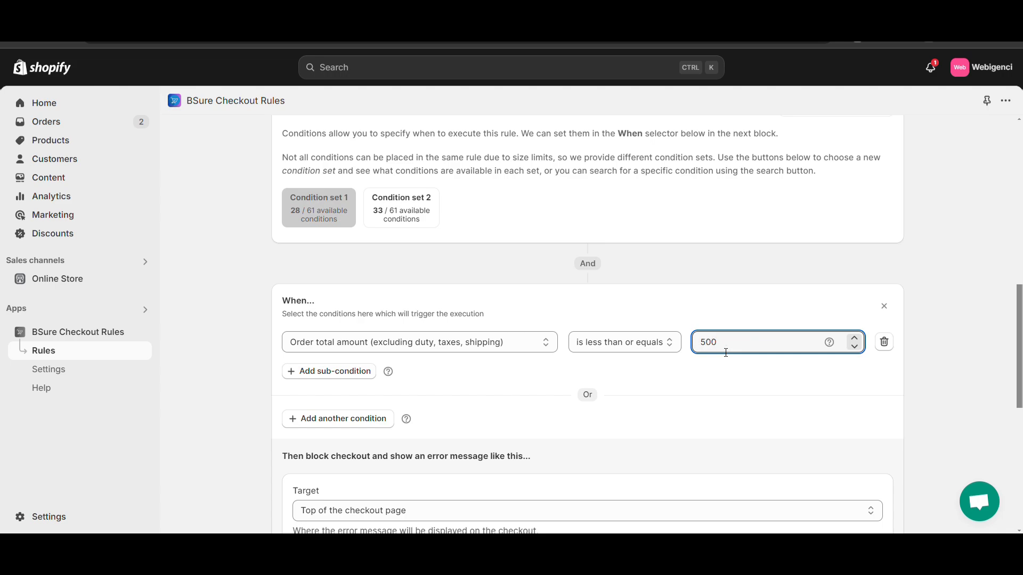
pyautogui.scroll(-3)
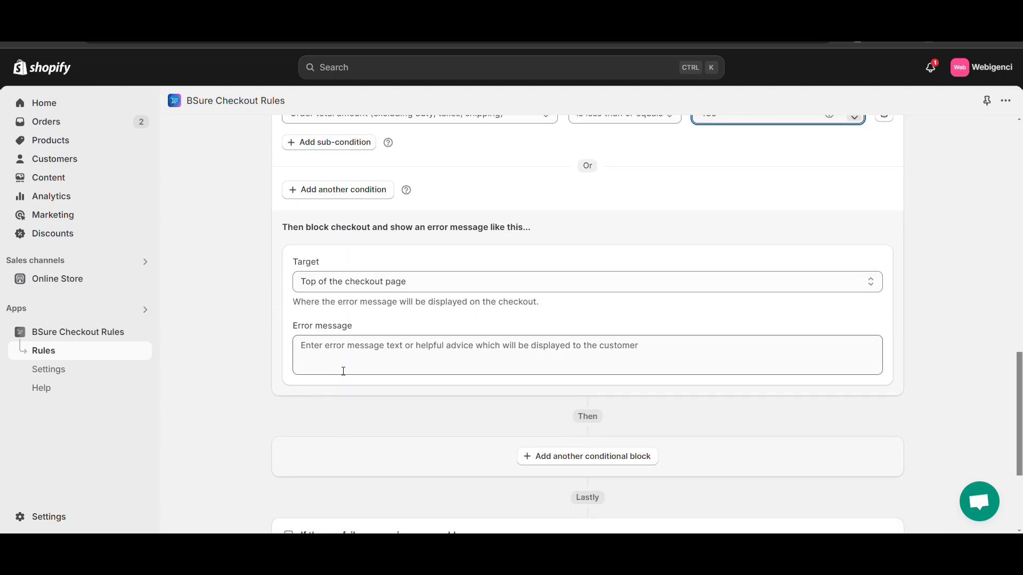
# Enter 'You can't place order below 500 rupees.', allow checkout on app failure, and create
pyautogui.scroll(-3)
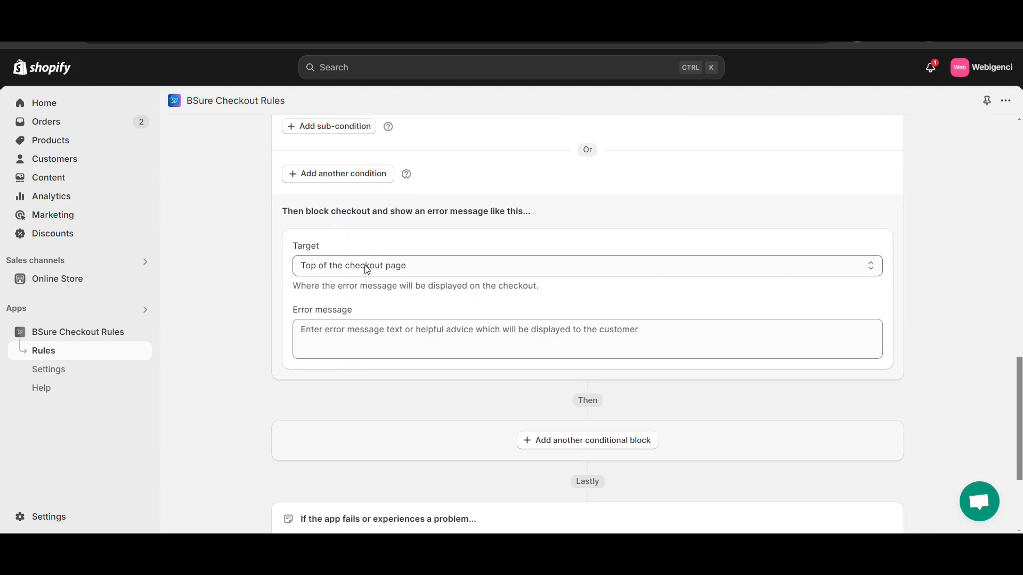
pyautogui.click(584, 265)
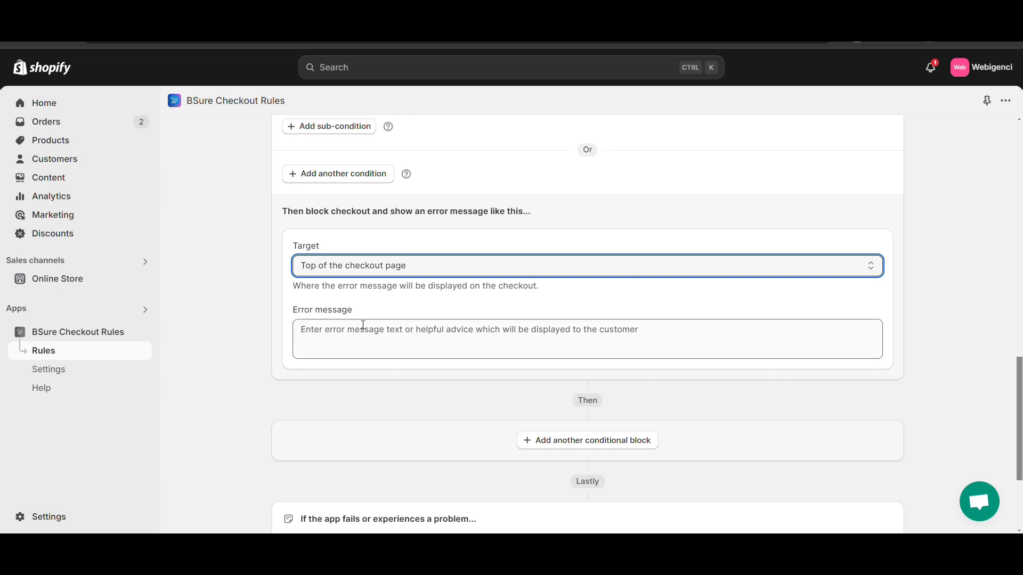
pyautogui.click(587, 339)
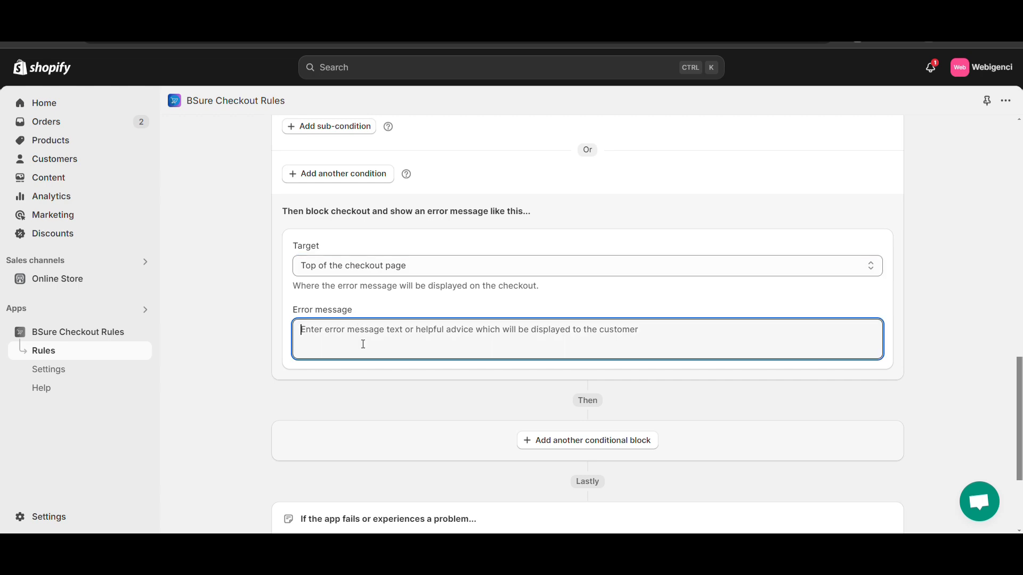
pyautogui.write('You')
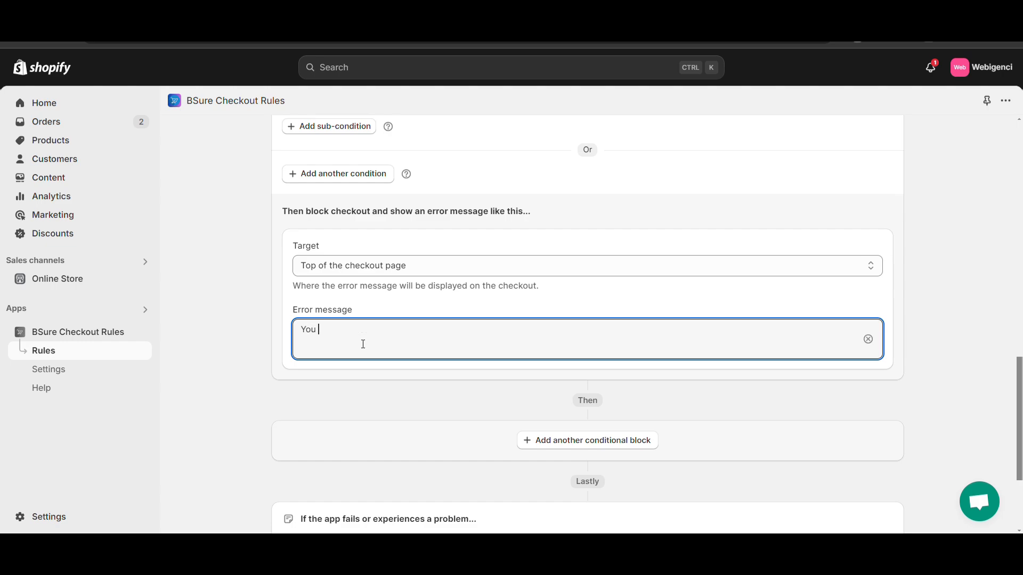
pyautogui.write("can't p")
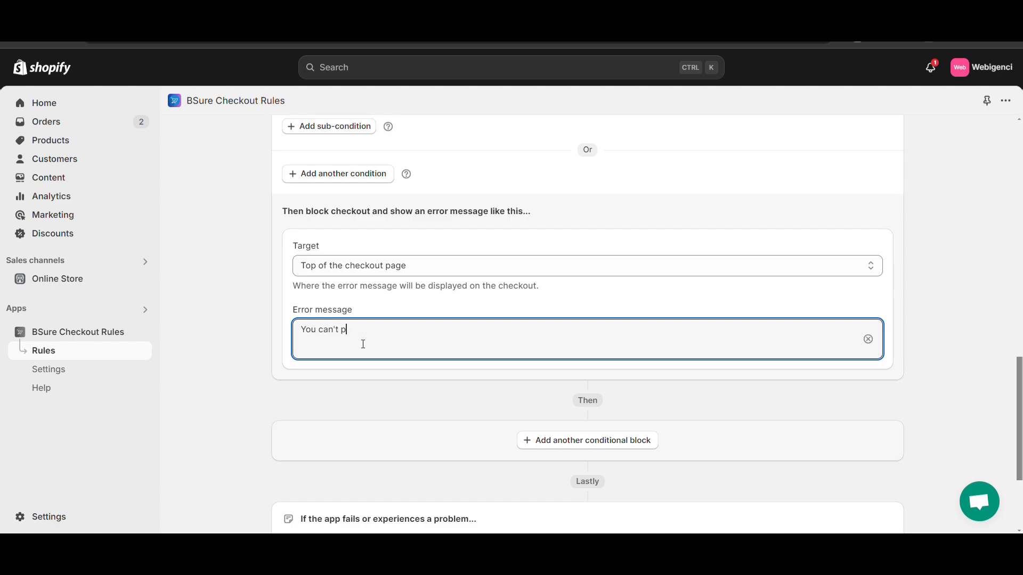
pyautogui.write('lace order')
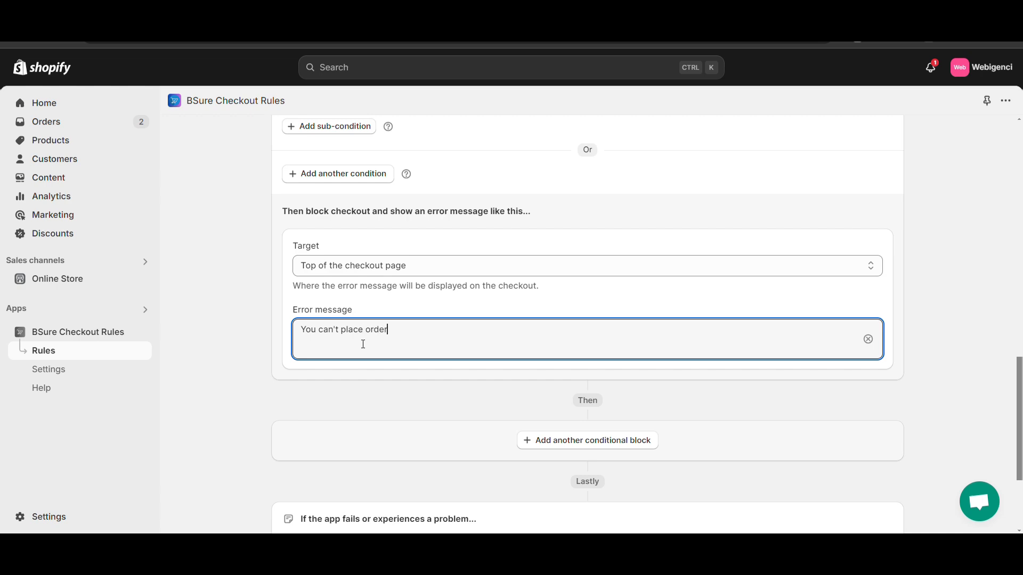
pyautogui.write('below')
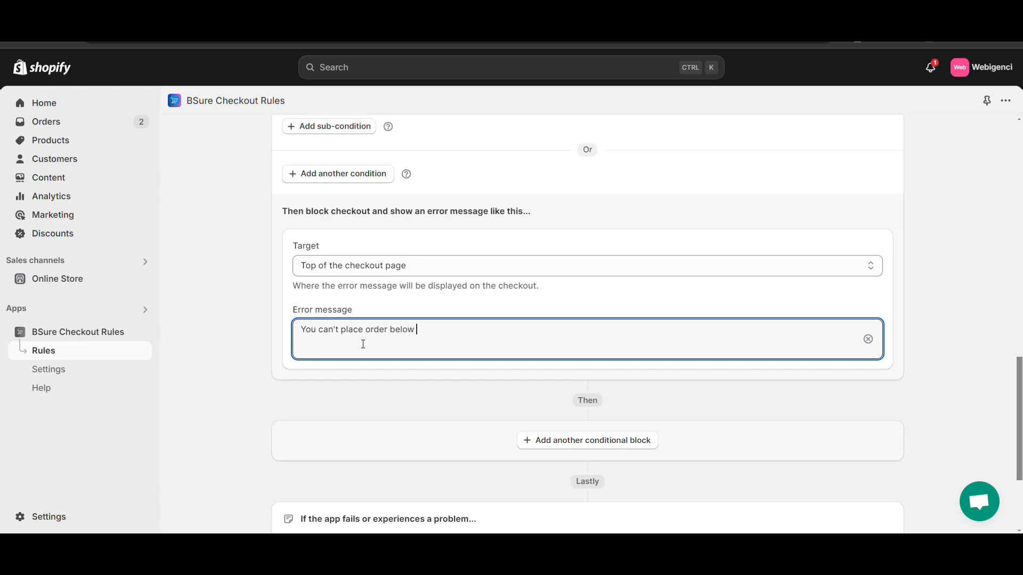
pyautogui.write('500 rup')
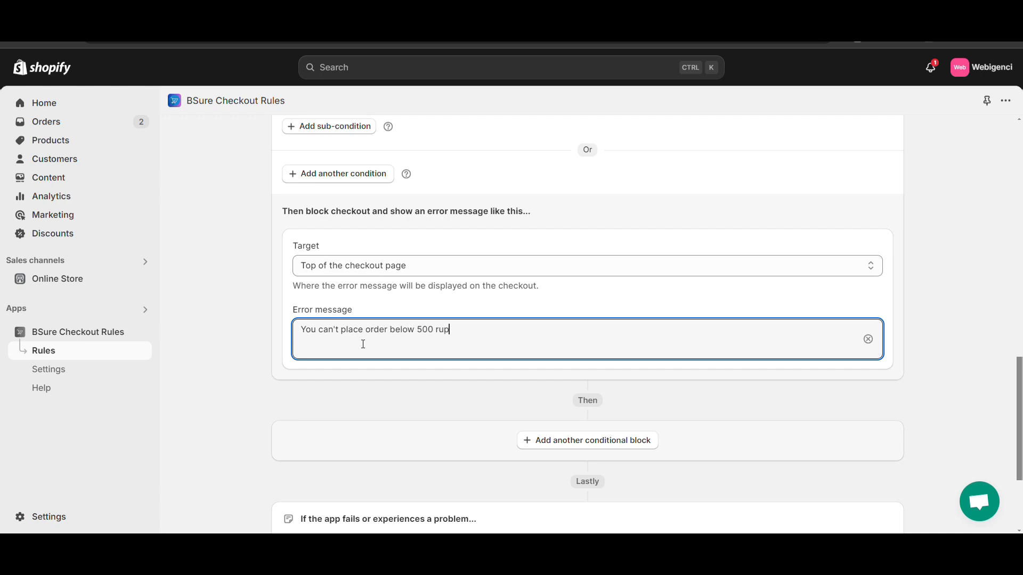
pyautogui.write('ees.')
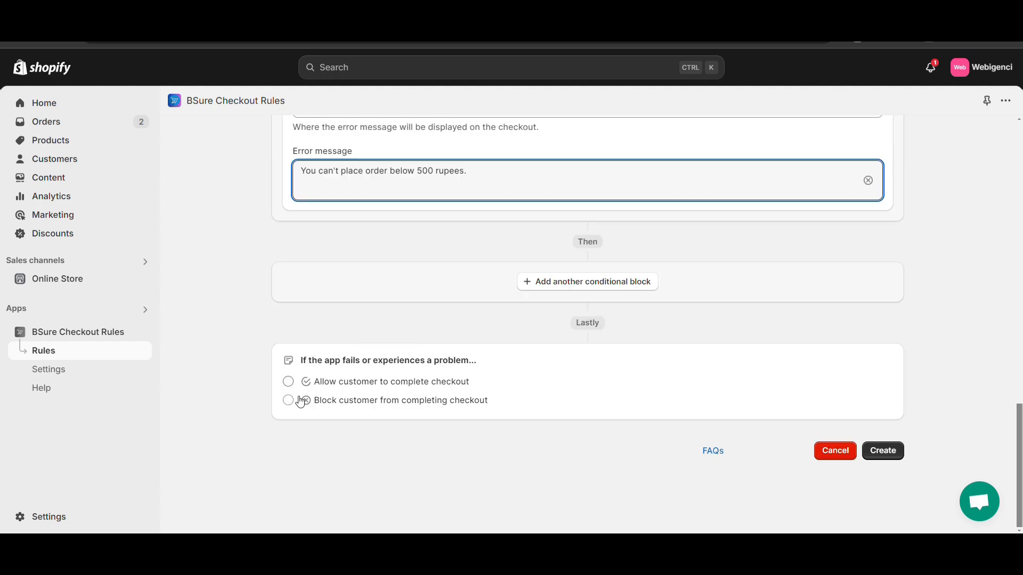
pyautogui.click(287, 382)
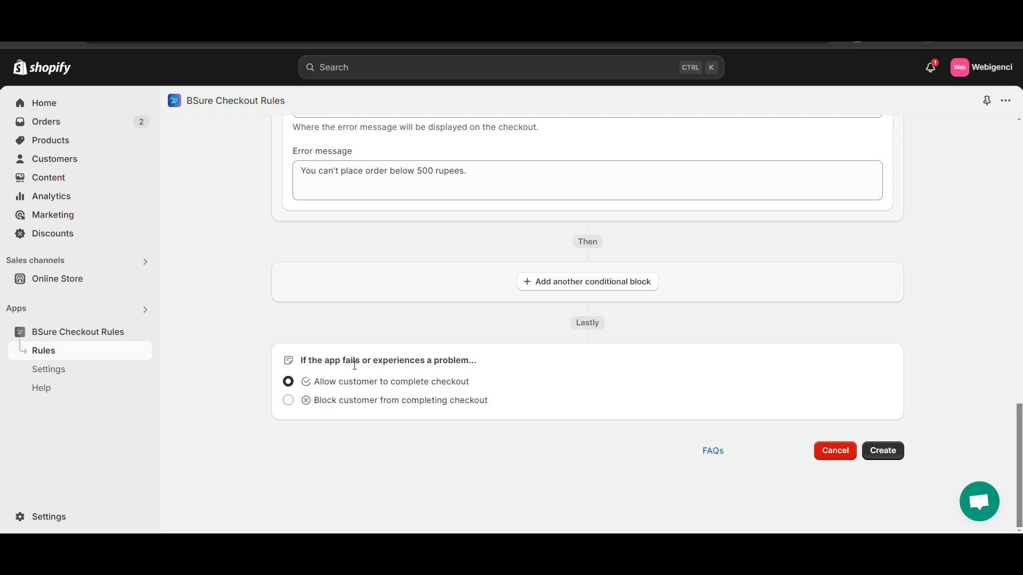
pyautogui.moveTo(264, 388)
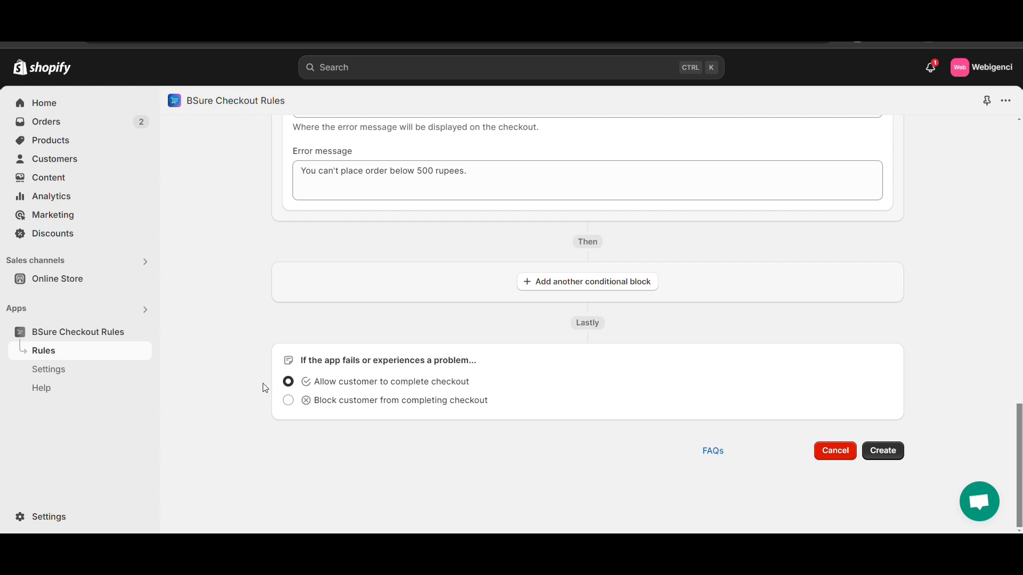
pyautogui.moveTo(883, 450)
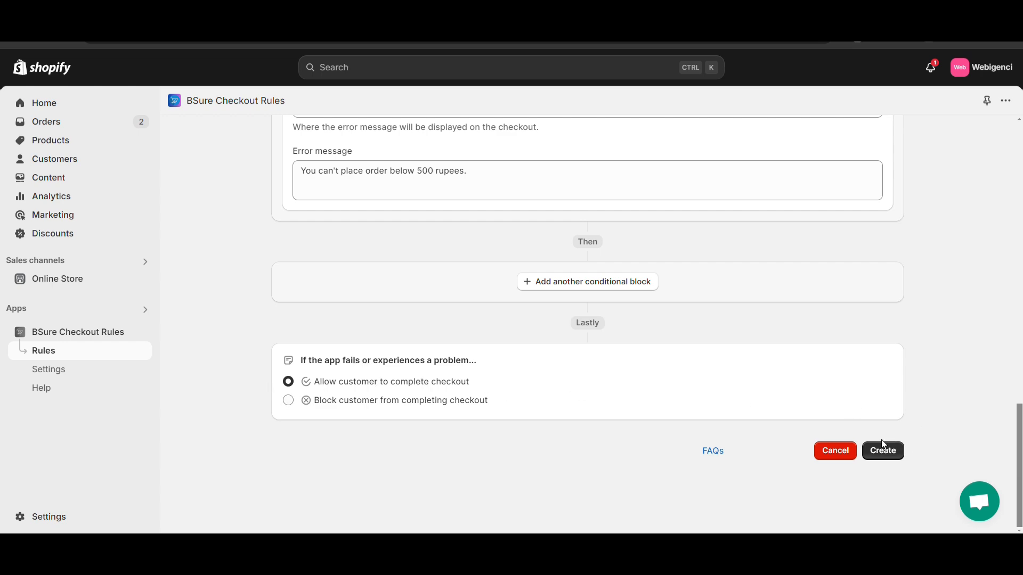
pyautogui.click(882, 450)
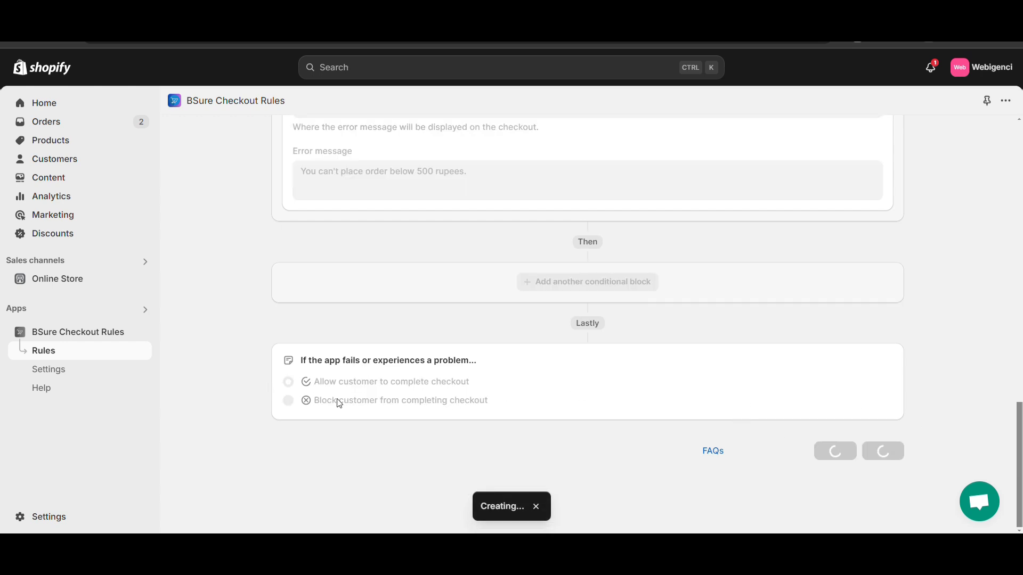
pyautogui.moveTo(69, 282)
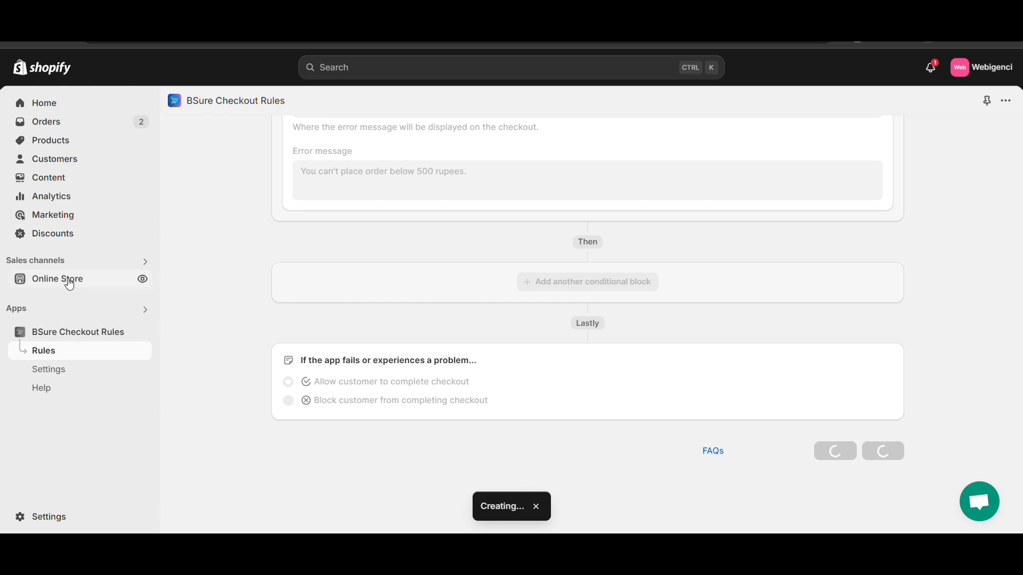
# Save the Dawn theme with the BeSure Embed Block enabled, then open the live storefront
pyautogui.click(57, 278)
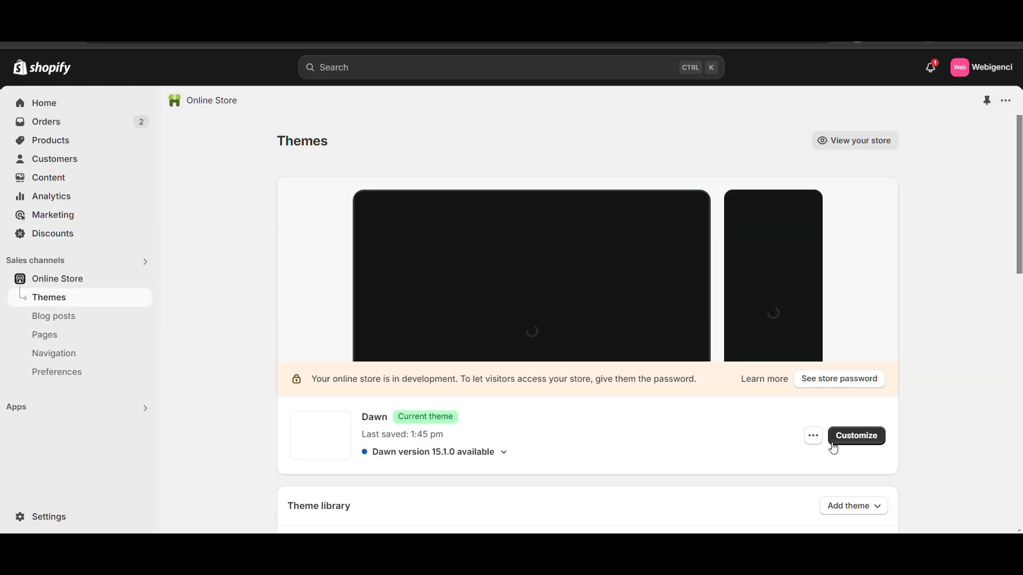
pyautogui.click(856, 436)
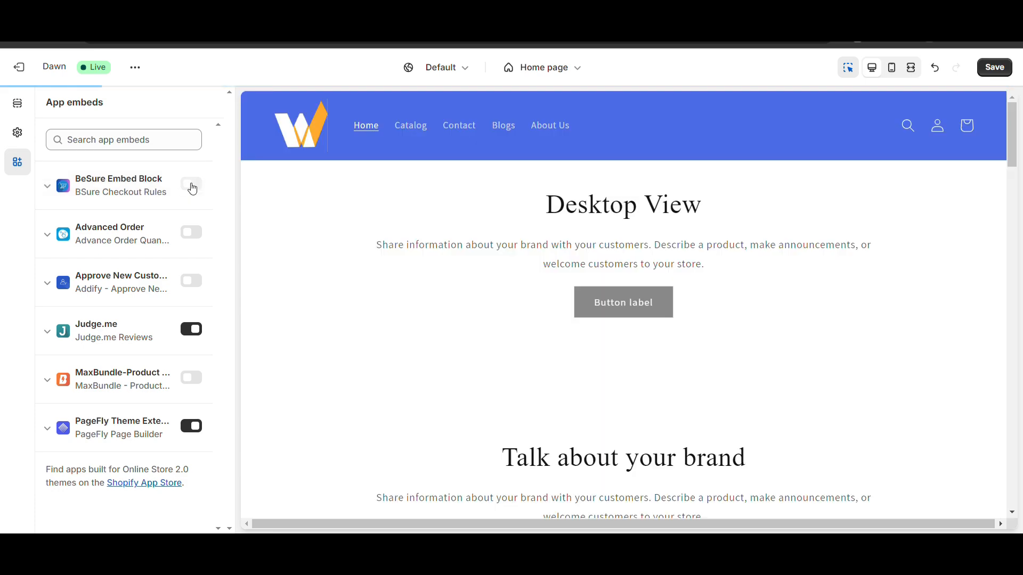
pyautogui.click(192, 183)
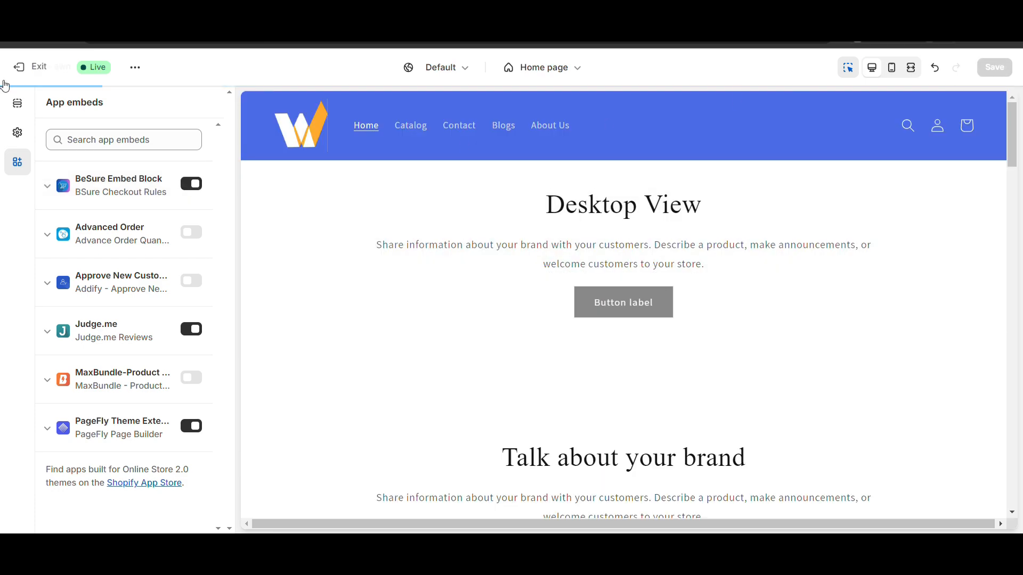
pyautogui.click(32, 67)
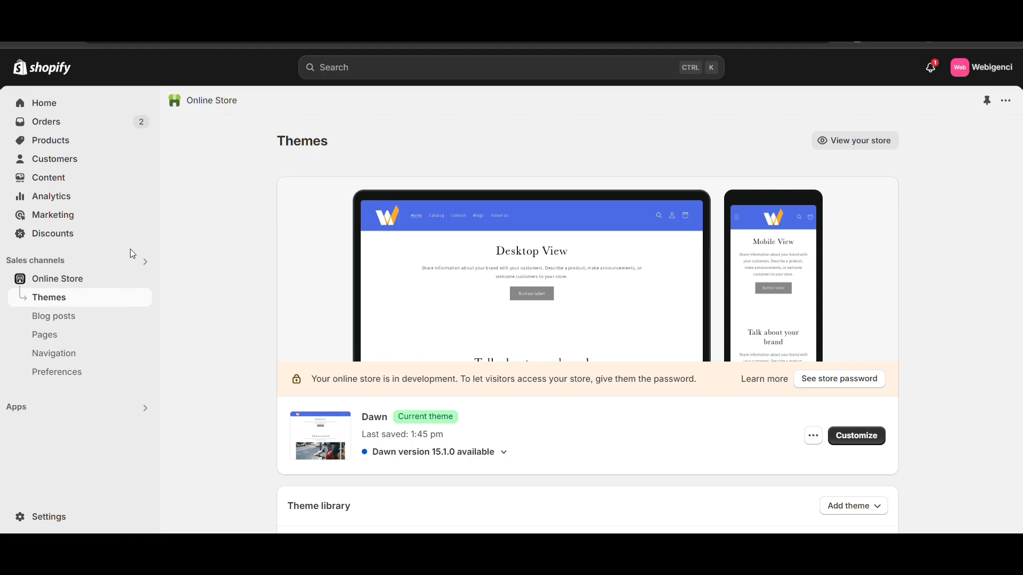
pyautogui.click(855, 140)
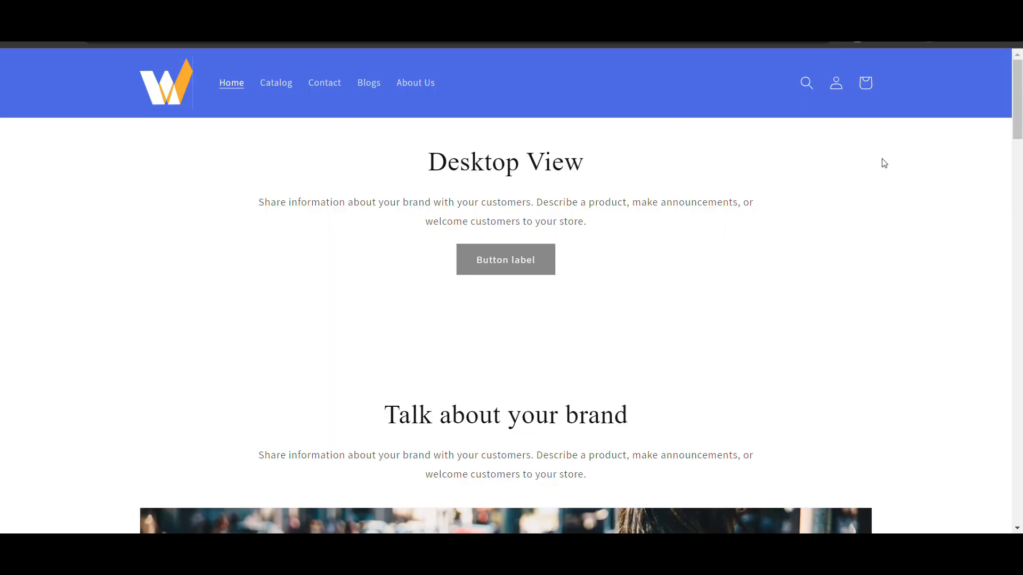
# Add Digital Marketing to the cart, check out, and highlight the error and order amount
pyautogui.scroll(-3)
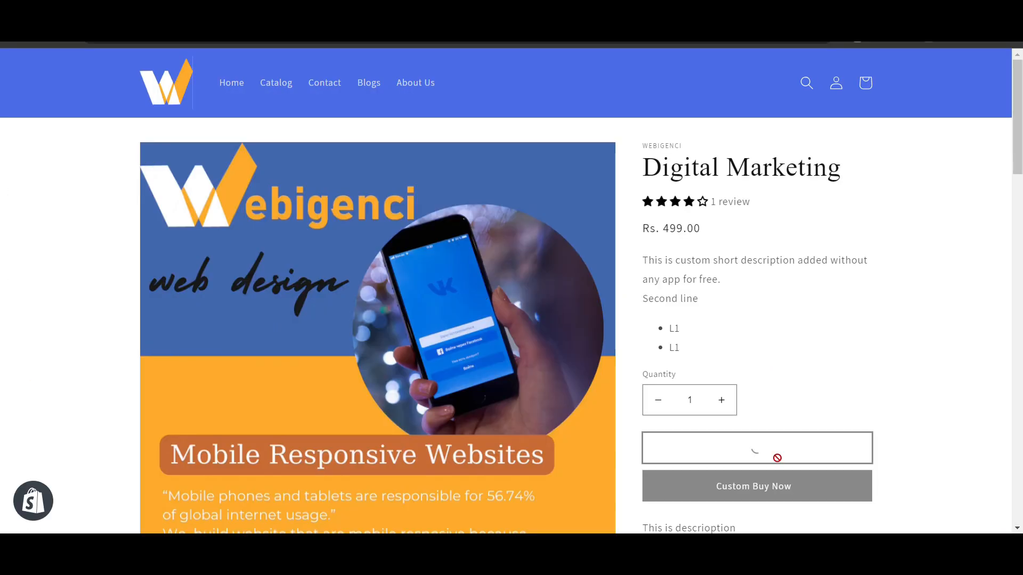
pyautogui.click(756, 448)
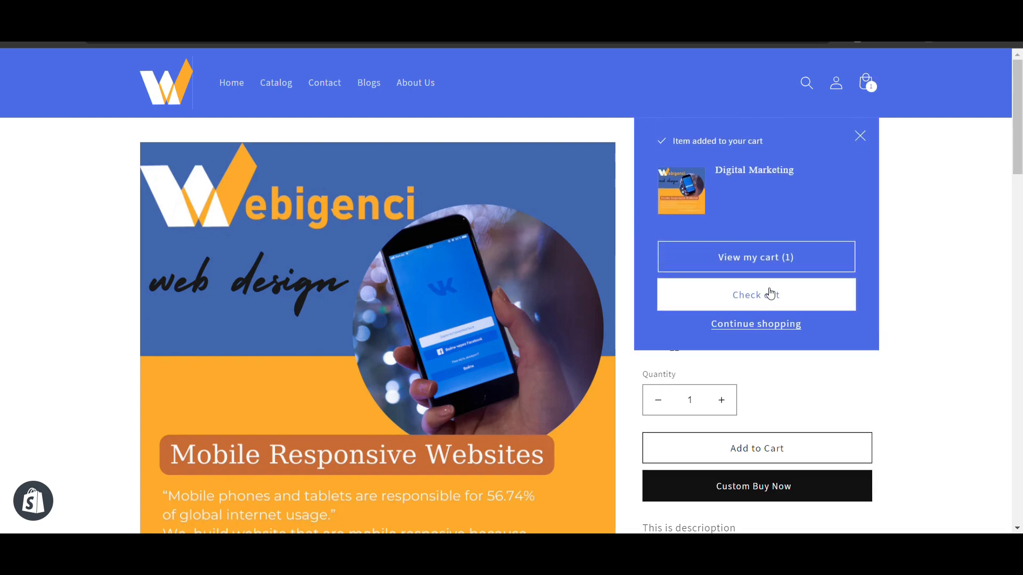
pyautogui.click(756, 294)
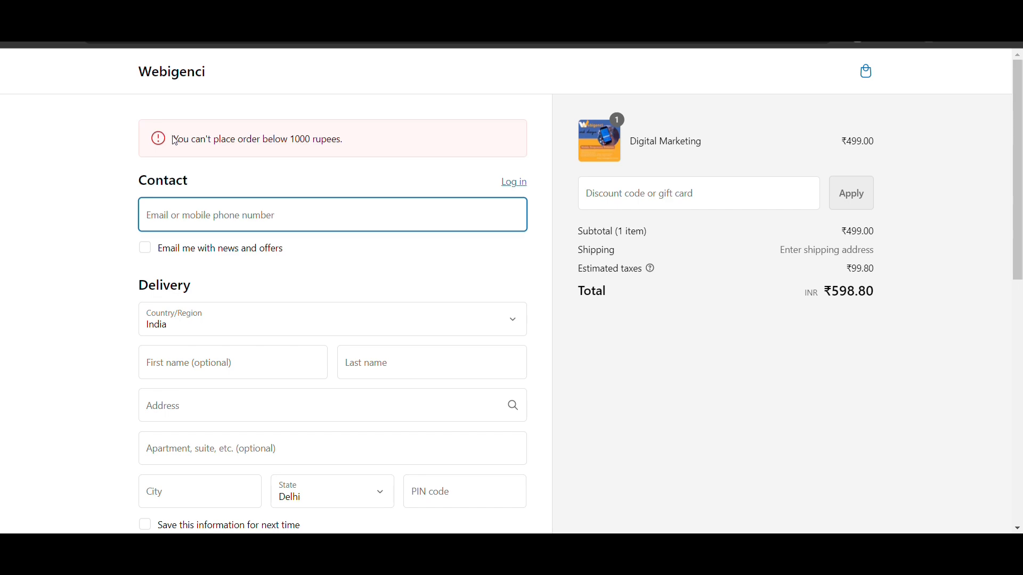
pyautogui.doubleClick(192, 139)
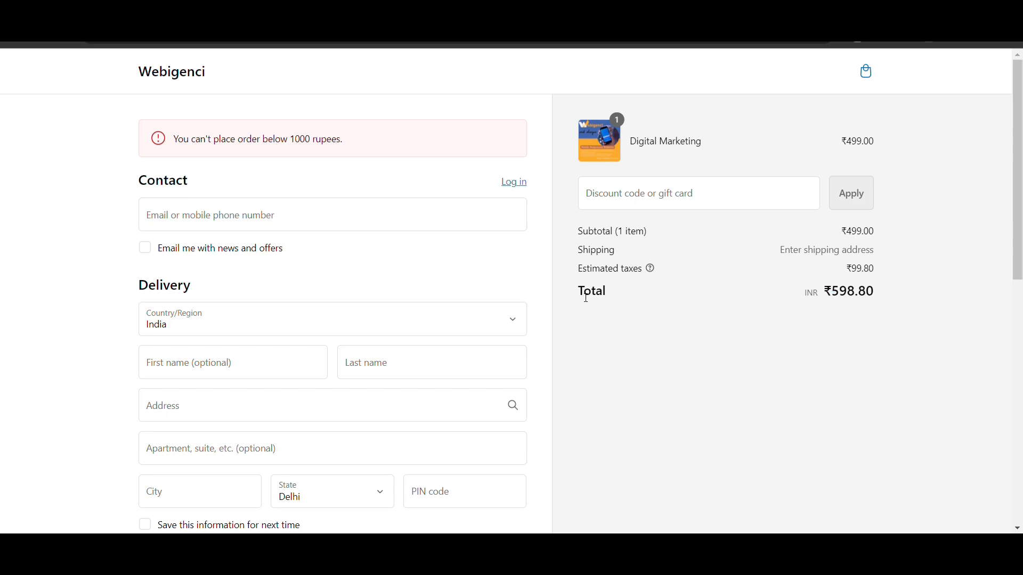
pyautogui.doubleClick(590, 291)
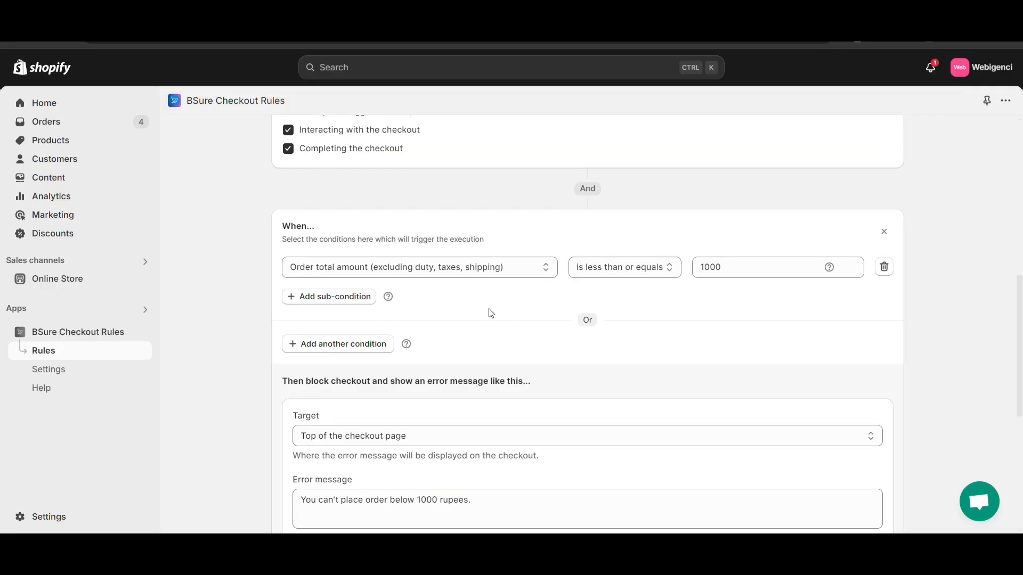
# Switch the BSure rule's condition to order total amount (excluding duty, taxes, shipping)
pyautogui.scroll(-3)
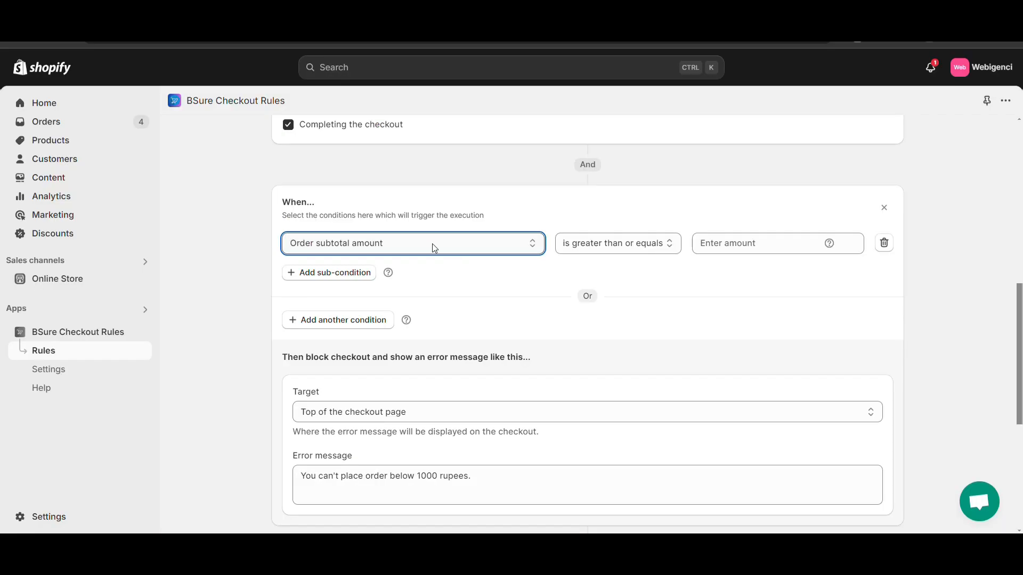
pyautogui.click(412, 243)
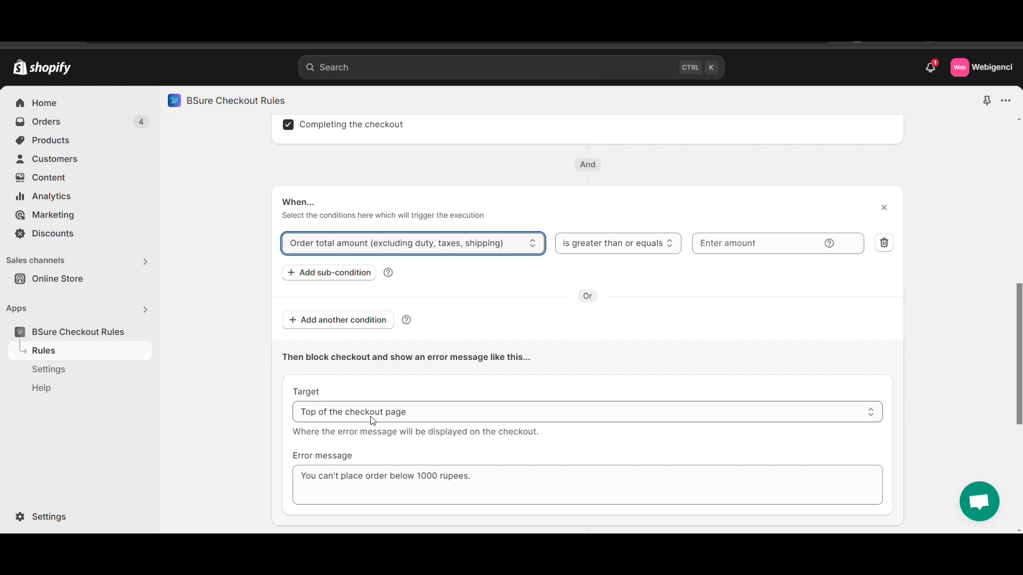
pyautogui.moveTo(475, 283)
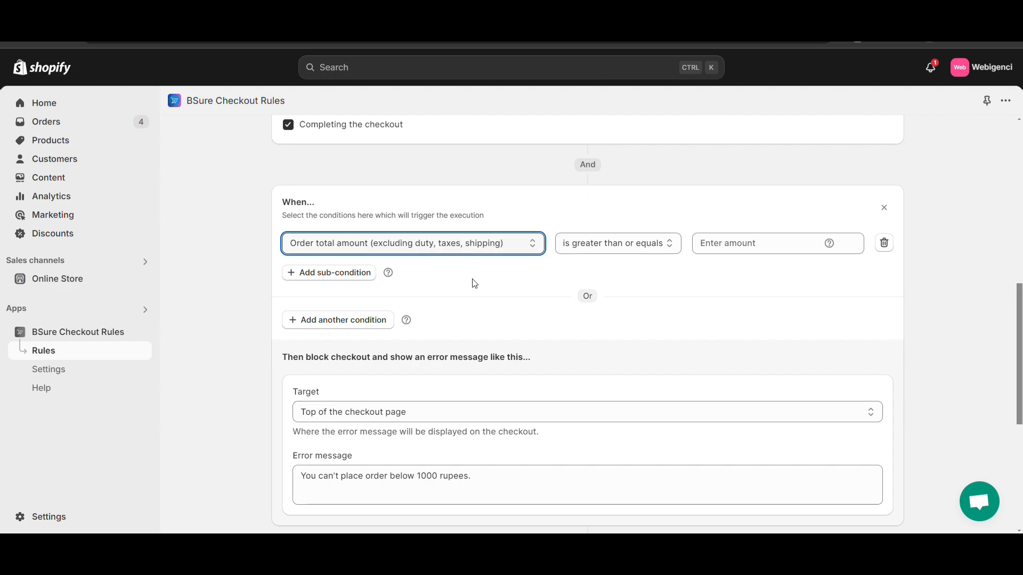
pyautogui.scroll(-3)
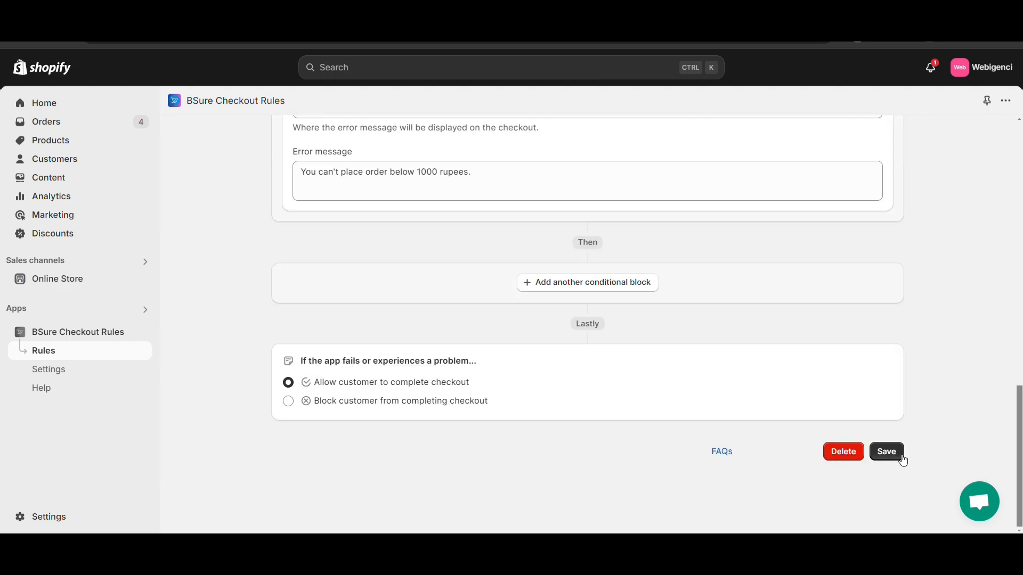
pyautogui.click(886, 451)
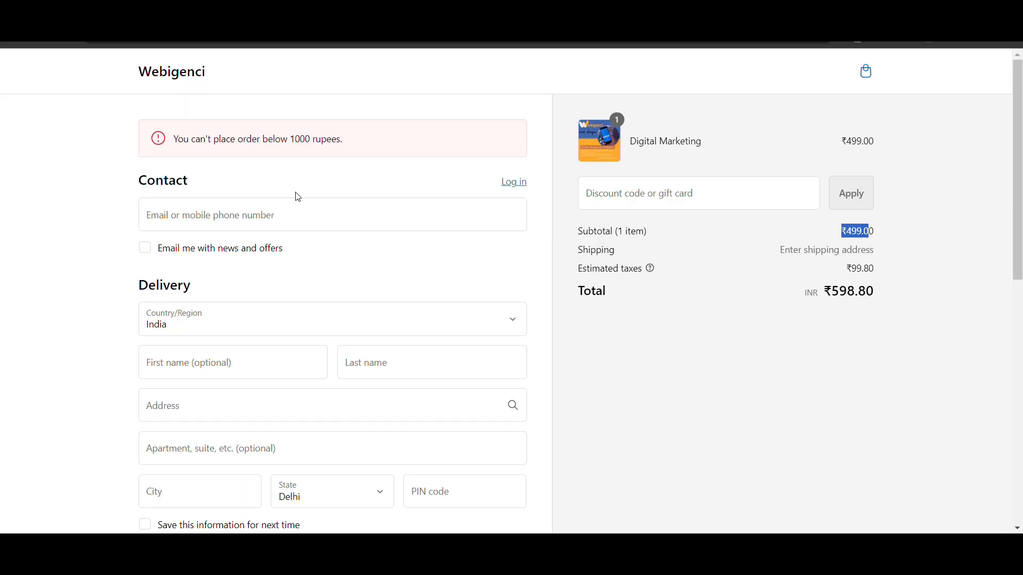
pyautogui.moveTo(319, 151)
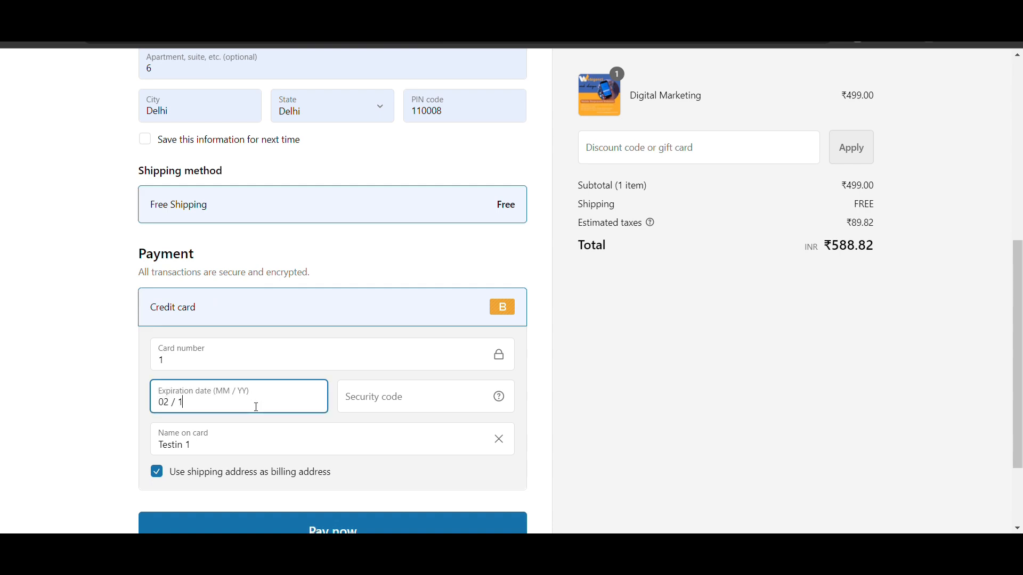
pyautogui.write('6')
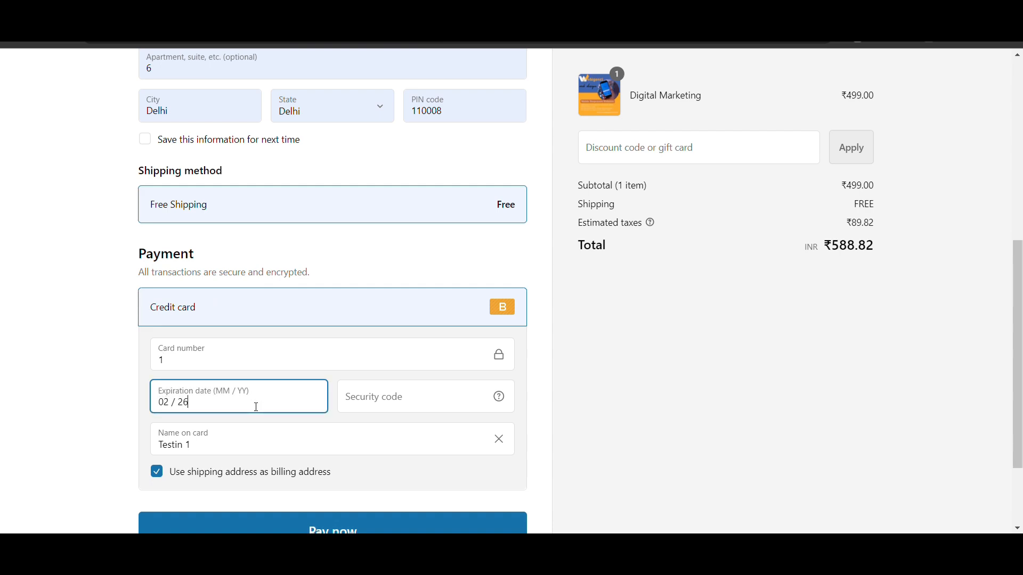
pyautogui.write('123')
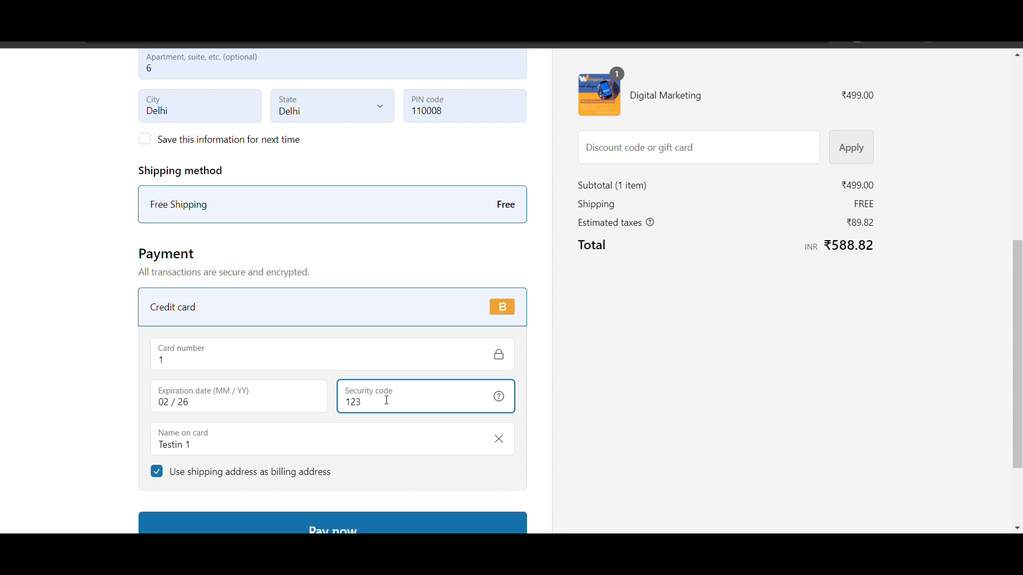
pyautogui.click(331, 528)
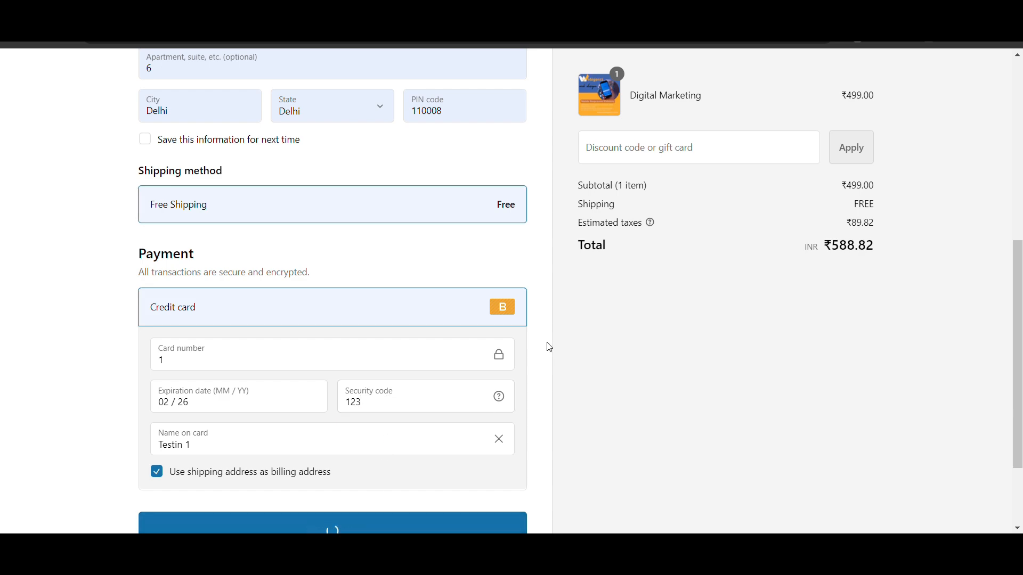
pyautogui.click(331, 525)
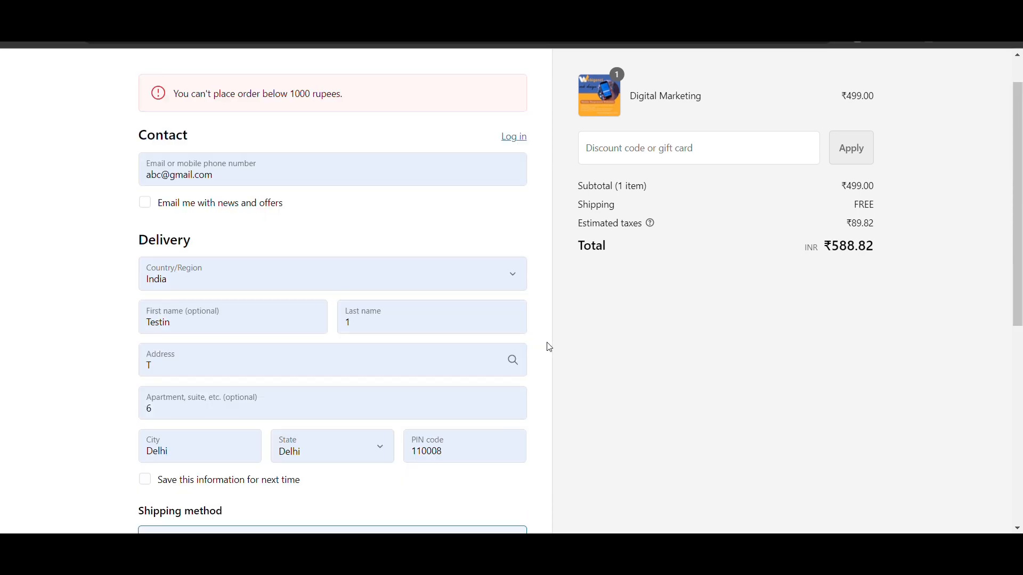
pyautogui.moveTo(339, 104)
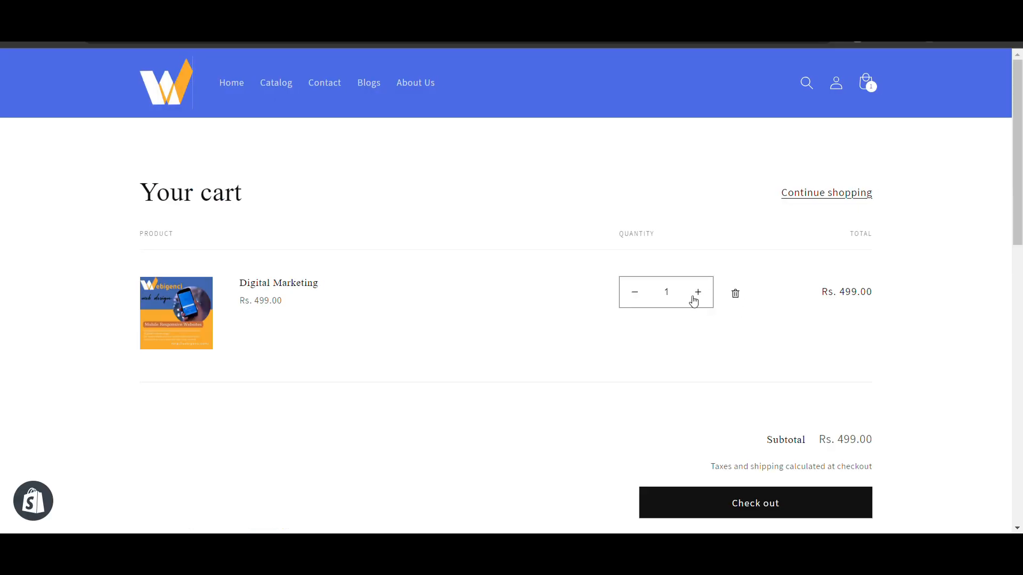
# Raise Digital Marketing to quantity 2 (Rs. 998) and check out for ₹1,197.60
pyautogui.click(697, 293)
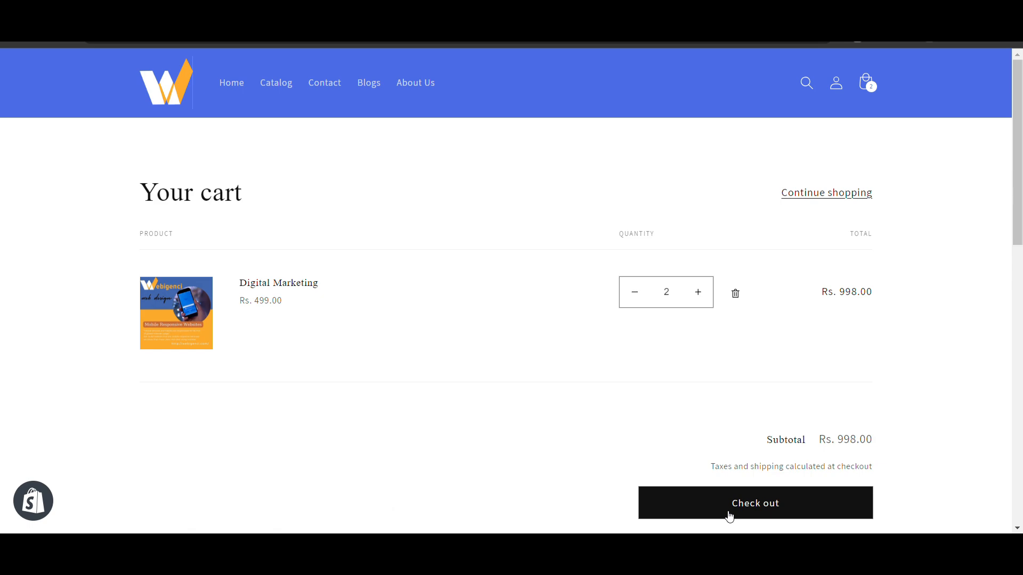
pyautogui.click(755, 503)
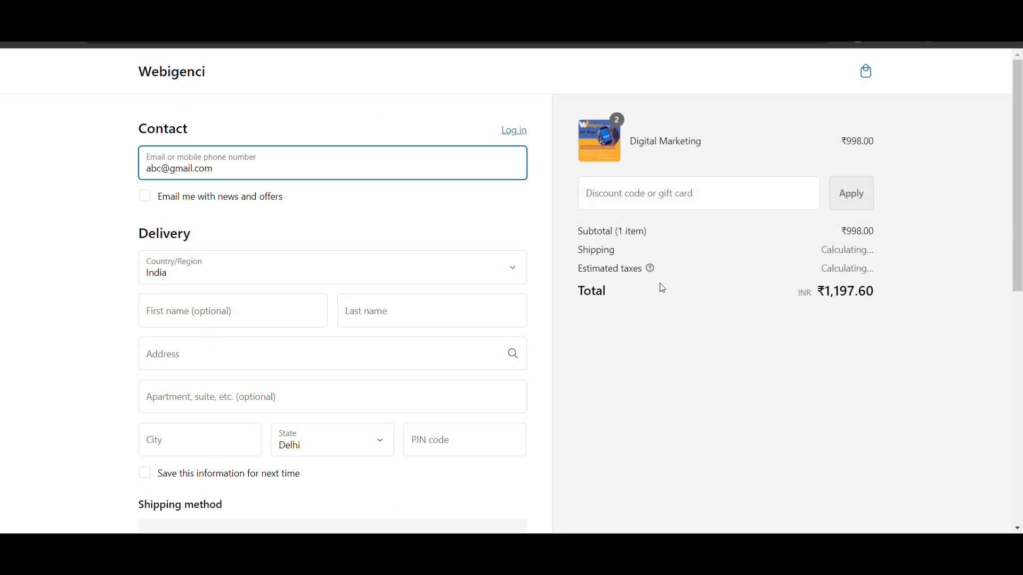